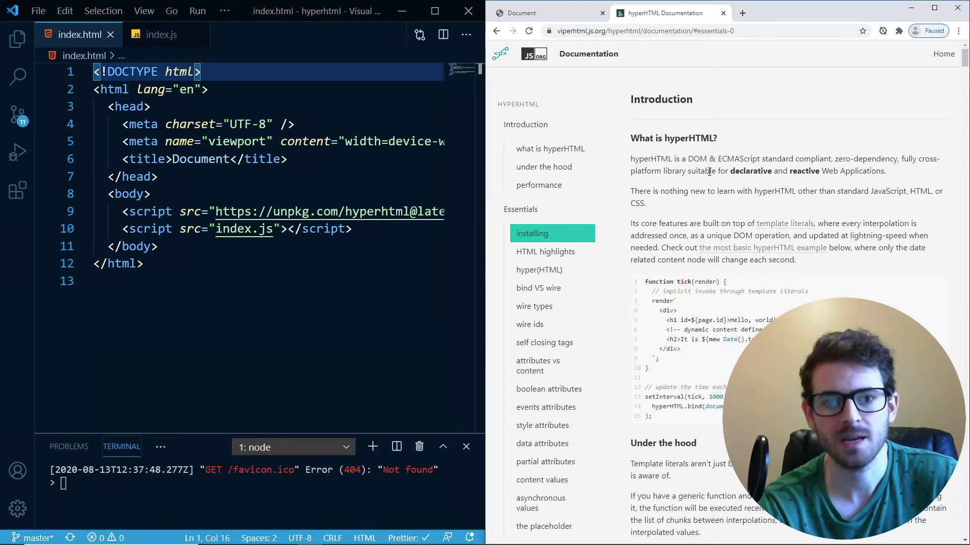
mouse_move(708, 157)
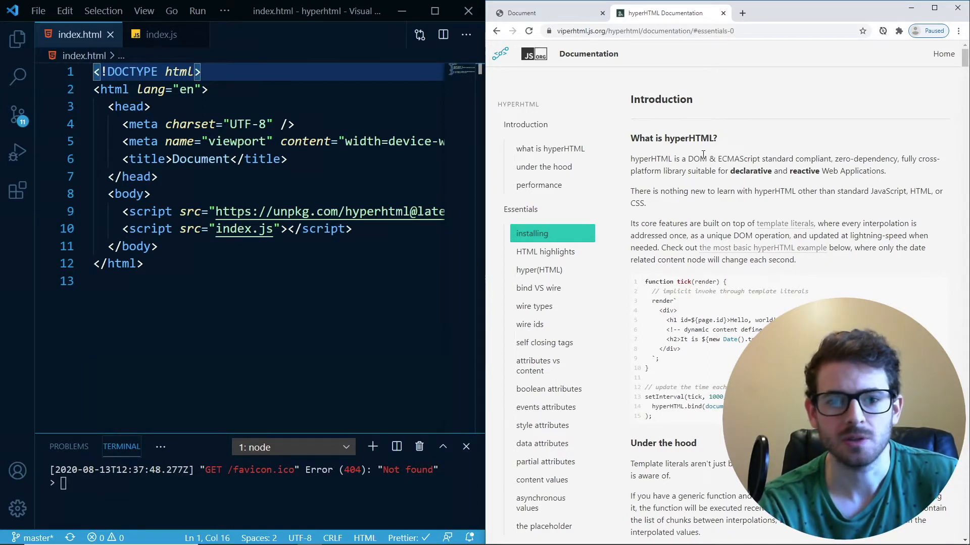
mouse_move(707, 180)
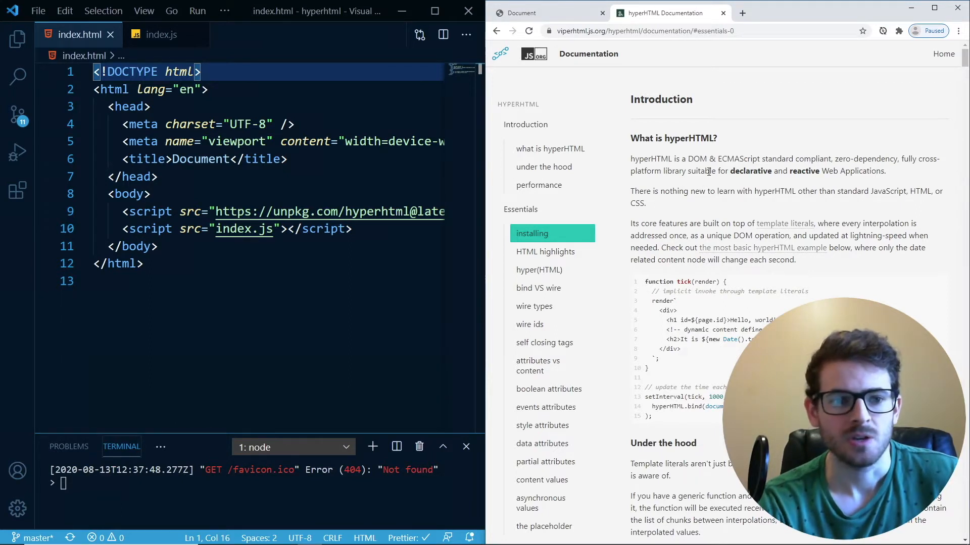
Look around the project, then settle on the index.js tab
double_click(688, 138)
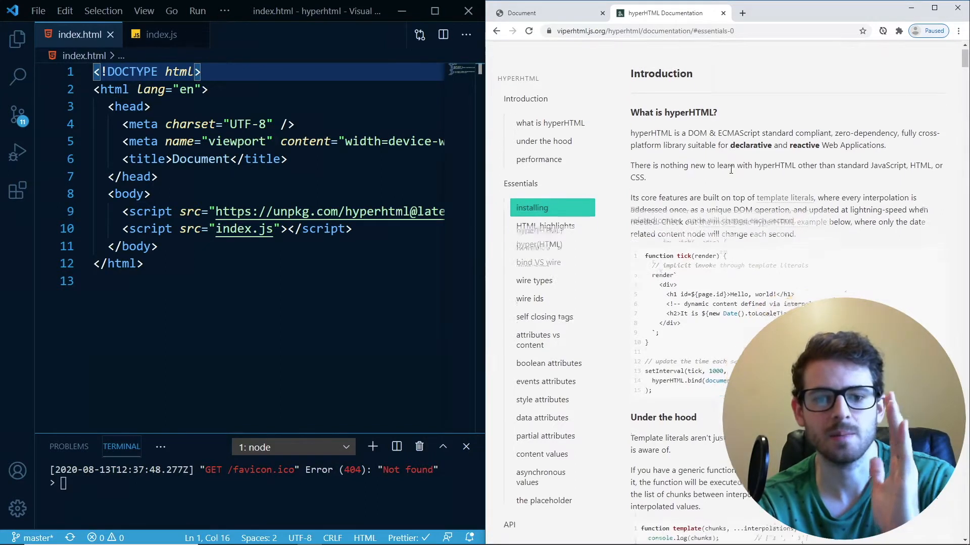
scroll(down, 3)
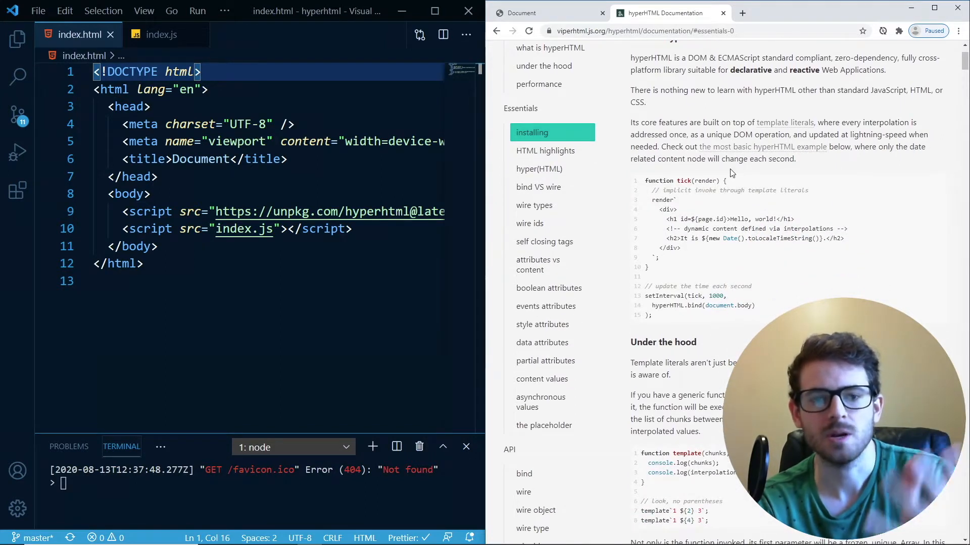
mouse_move(714, 267)
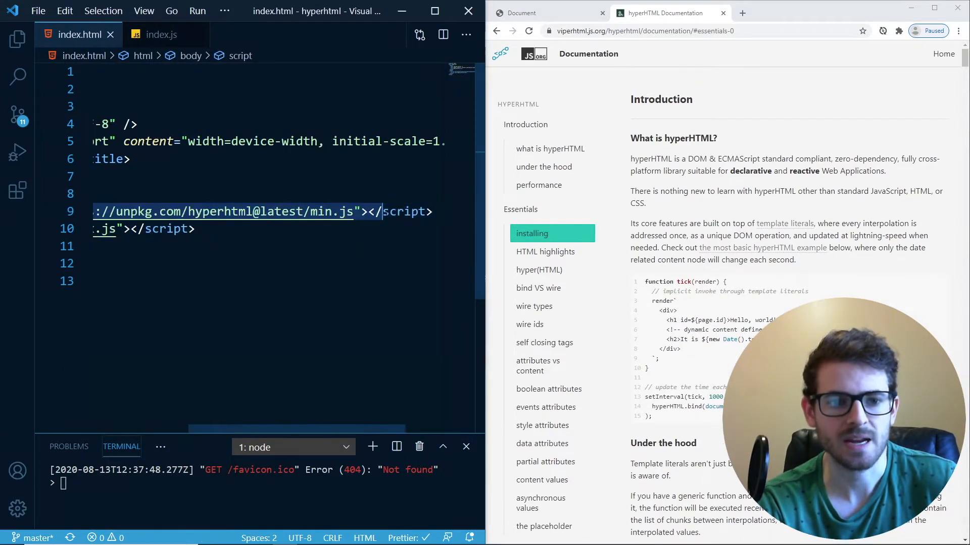
scroll(left, 3)
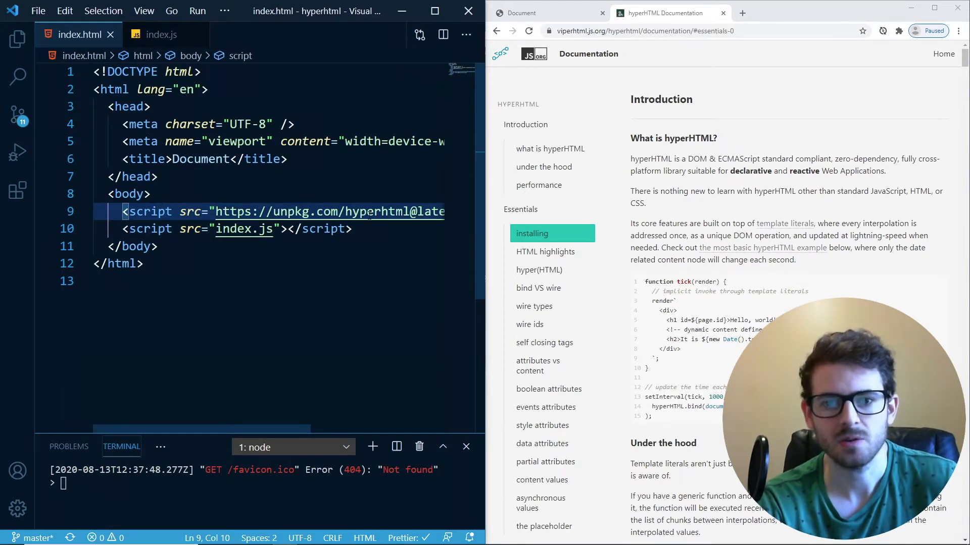
click(161, 34)
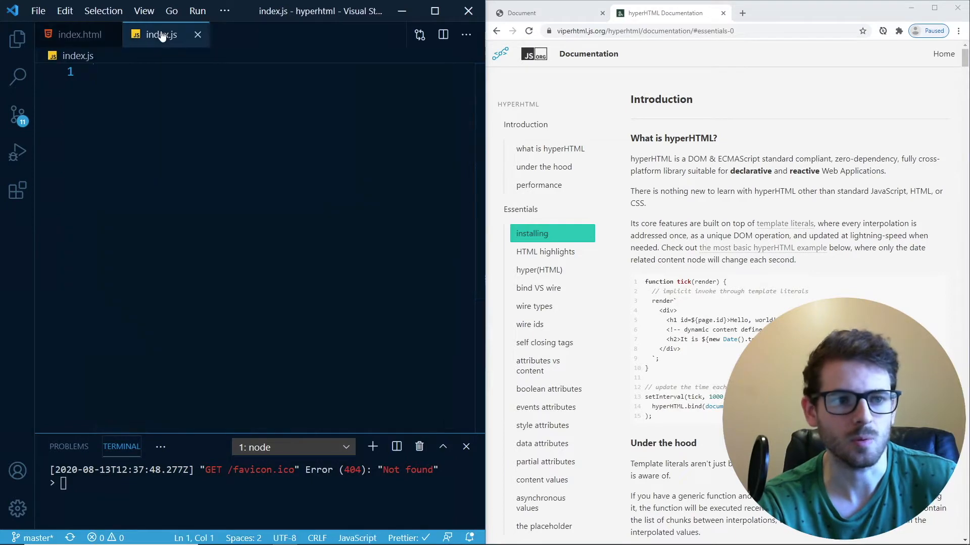
click(79, 34)
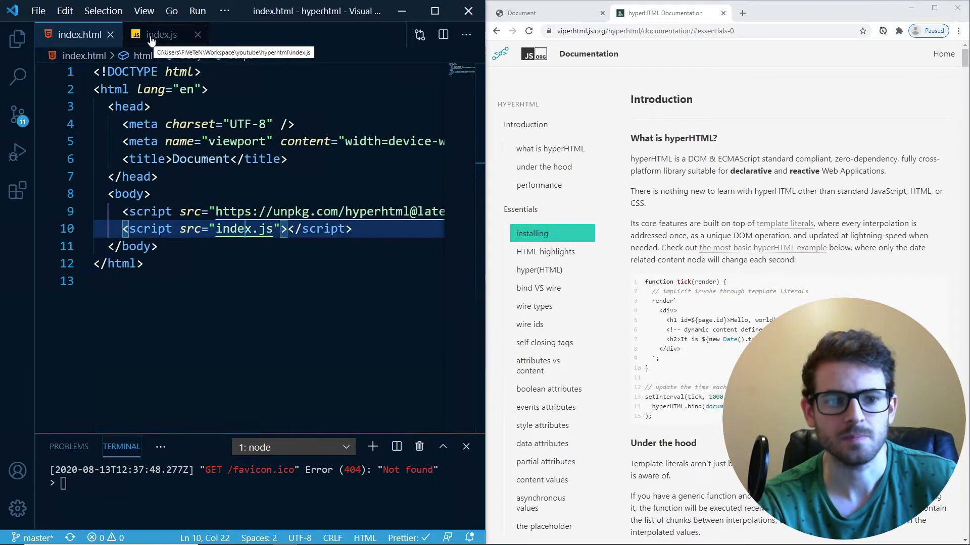
click(161, 35)
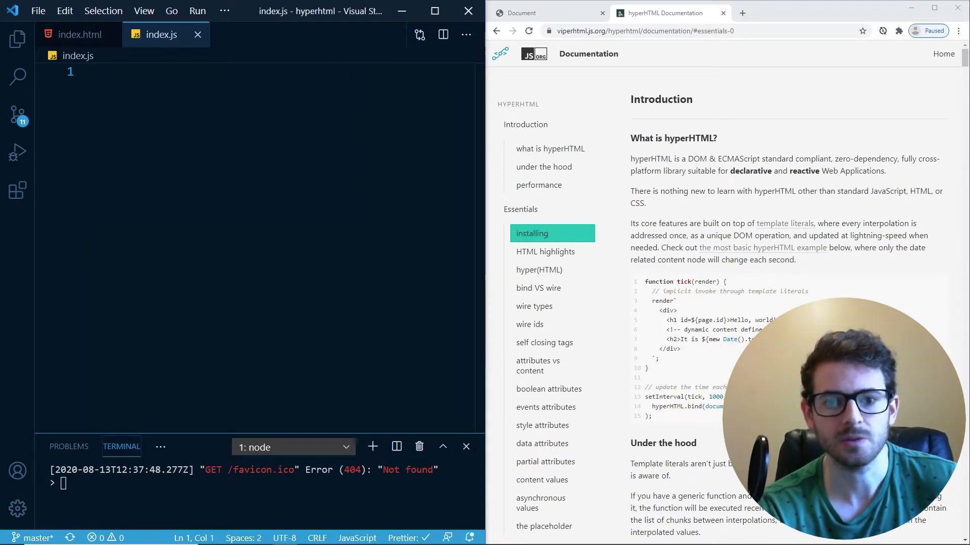
Add const html = hyperHTML; and const template = html`<div></div>`; to index.js
key(Enter)
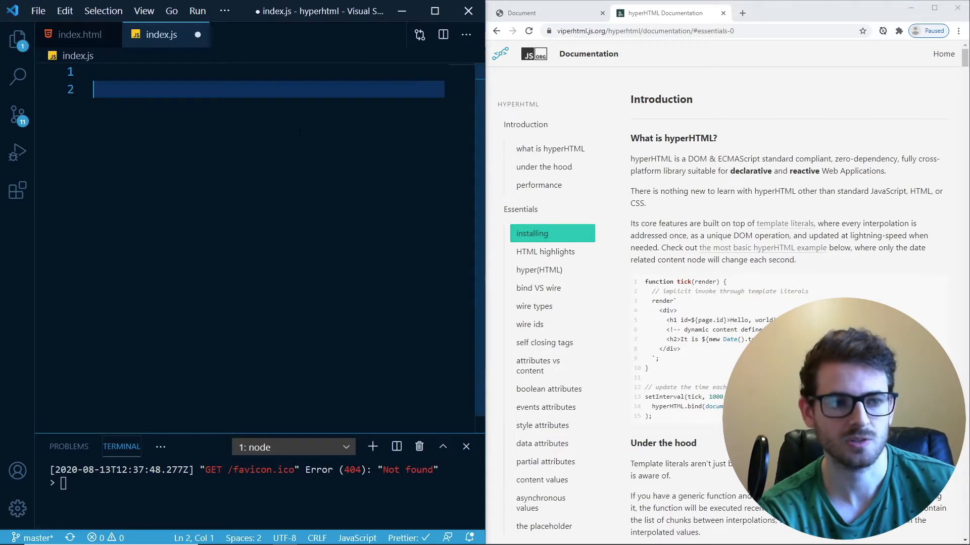
text(const templ)
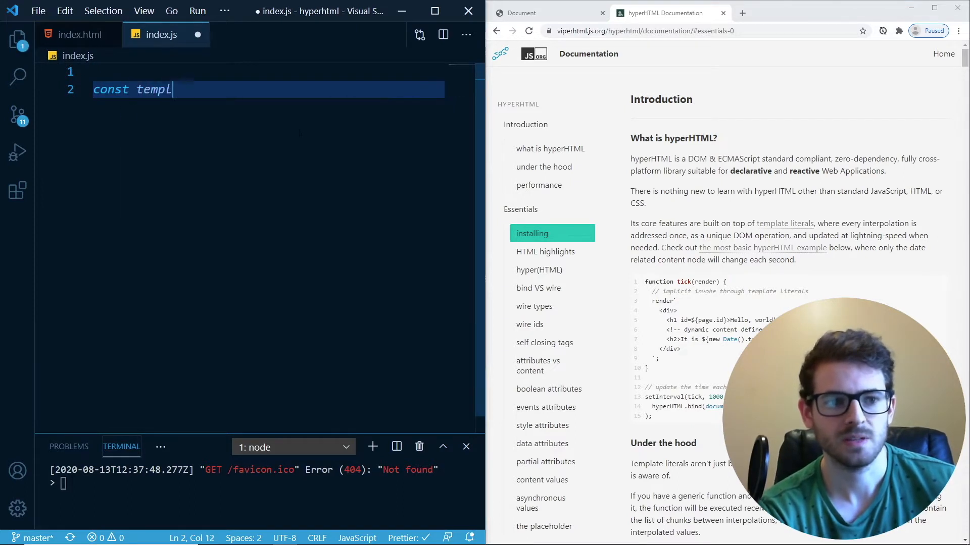
text(ate = html`)
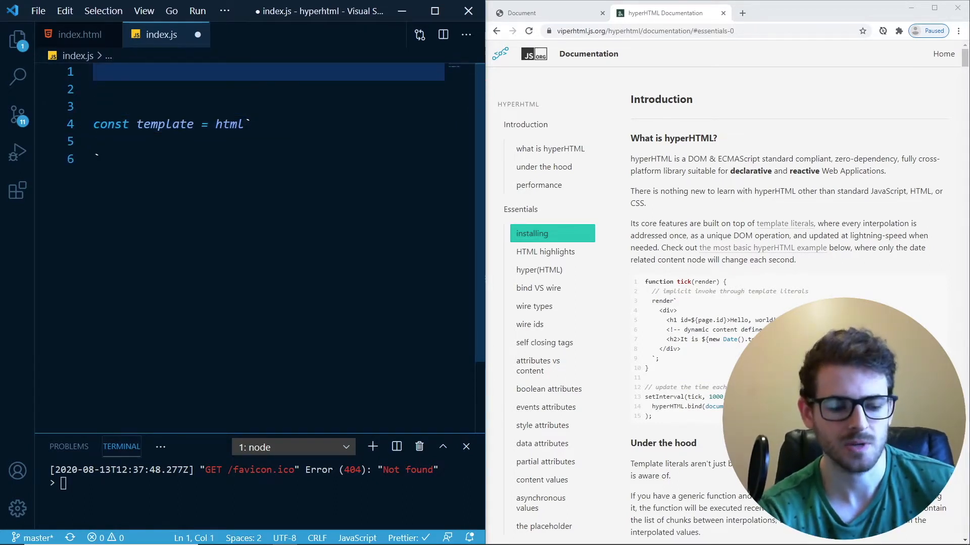
text(const)
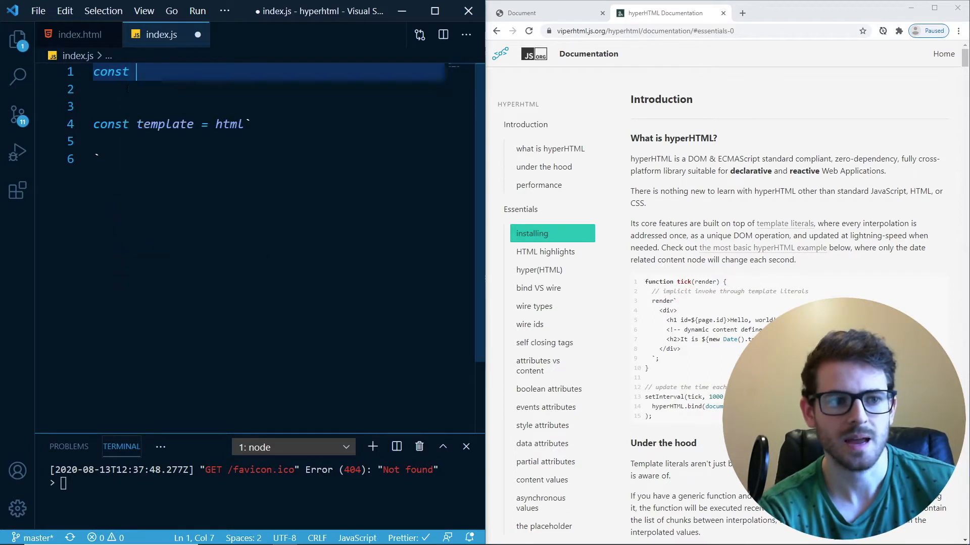
text(html =)
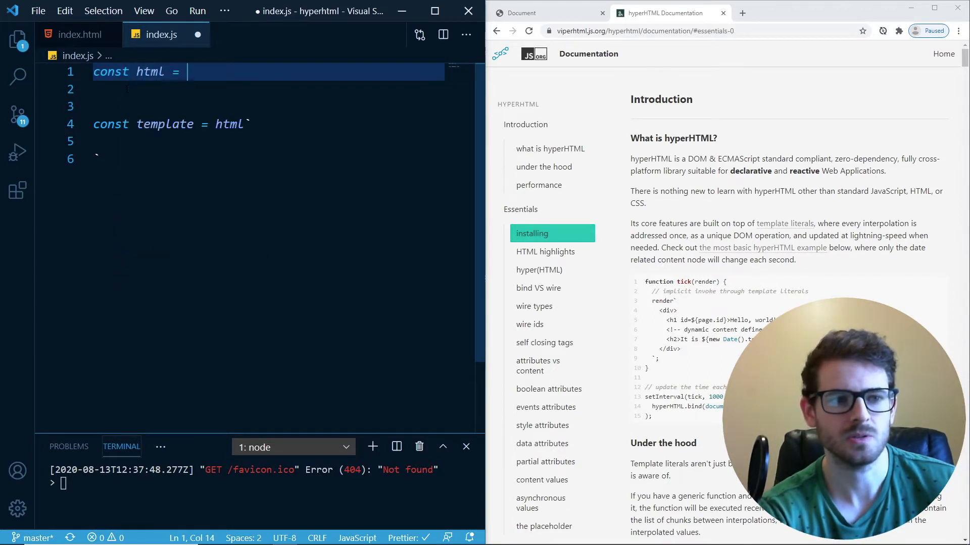
text(h)
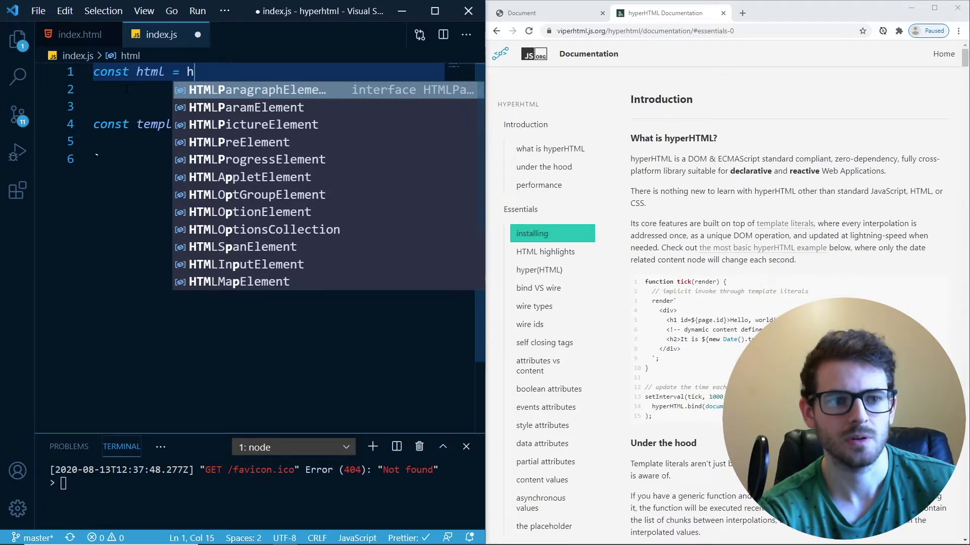
text(yperHTML;)
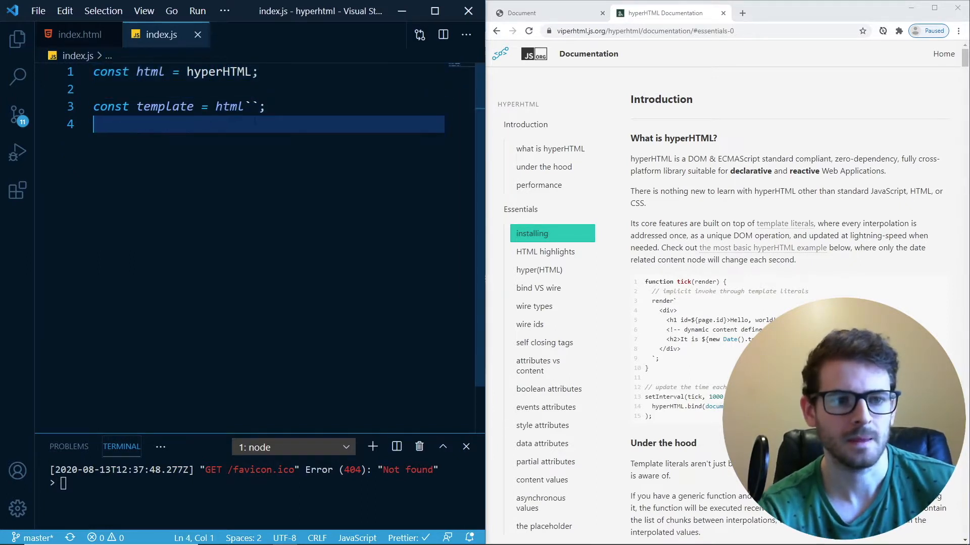
text(<div>)
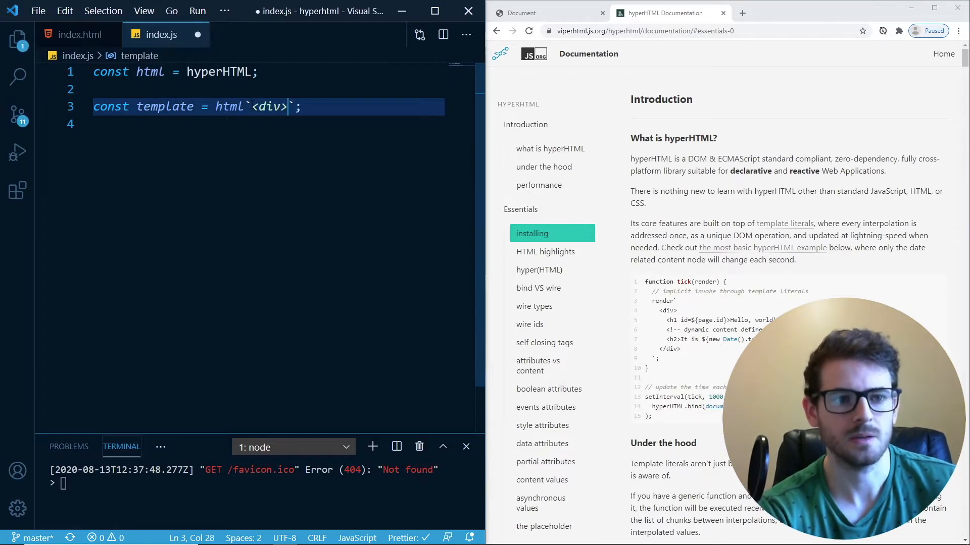
text(</div>)
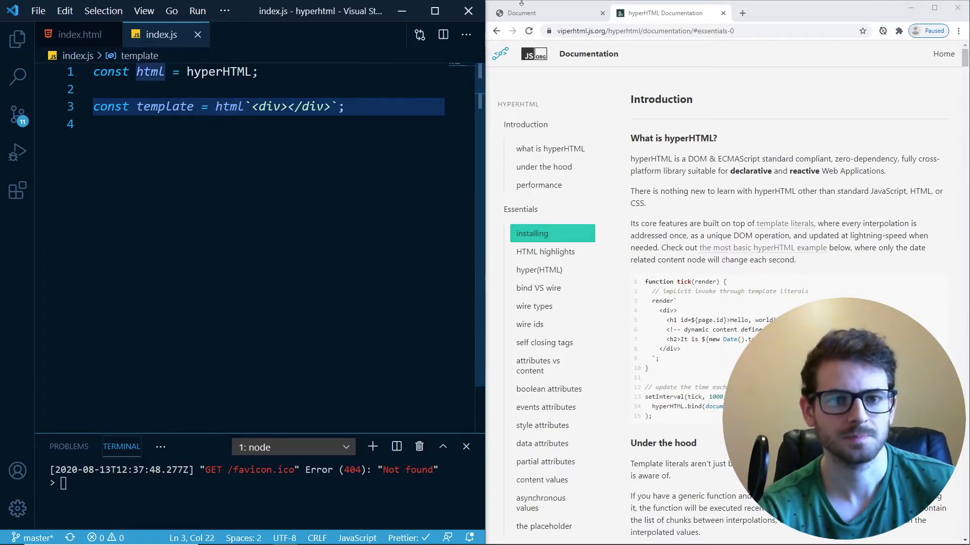
Render <div>HI</div> into document.body, save, and confirm HI in the Chrome preview
click(521, 12)
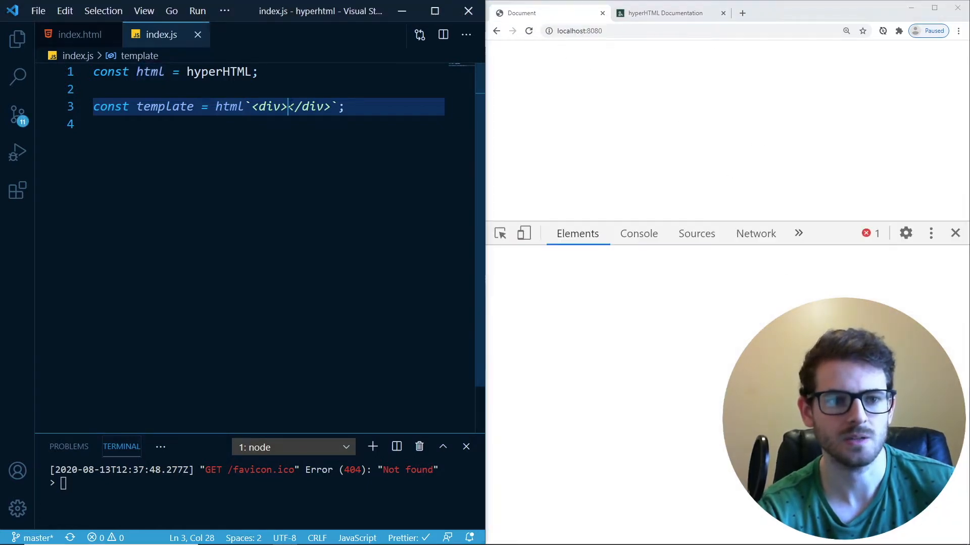
text(HI)
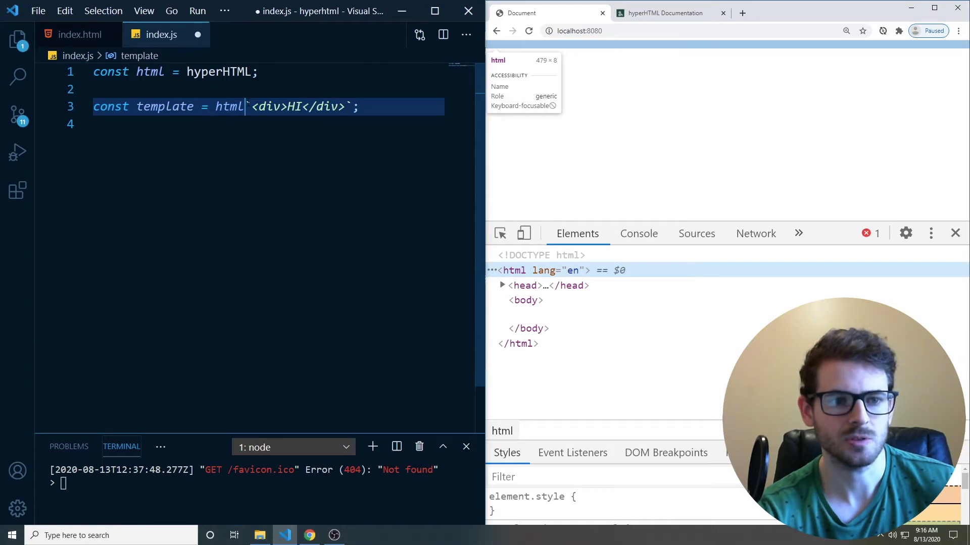
text((document.body)
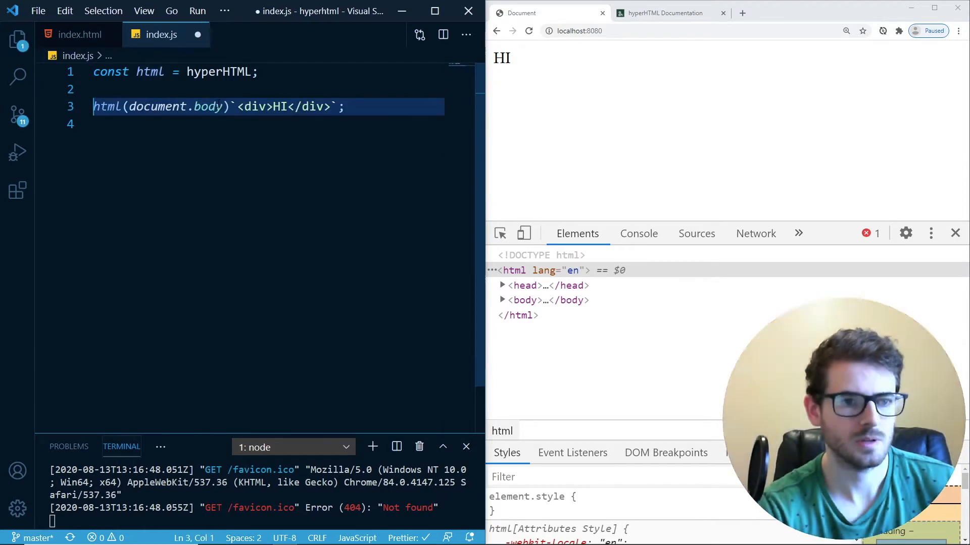
key(ctrl+s)
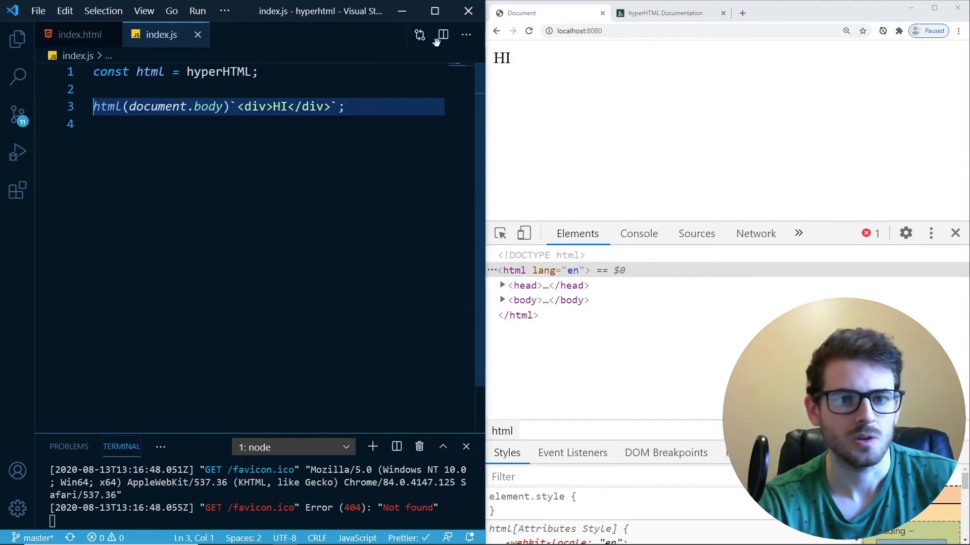
click(664, 12)
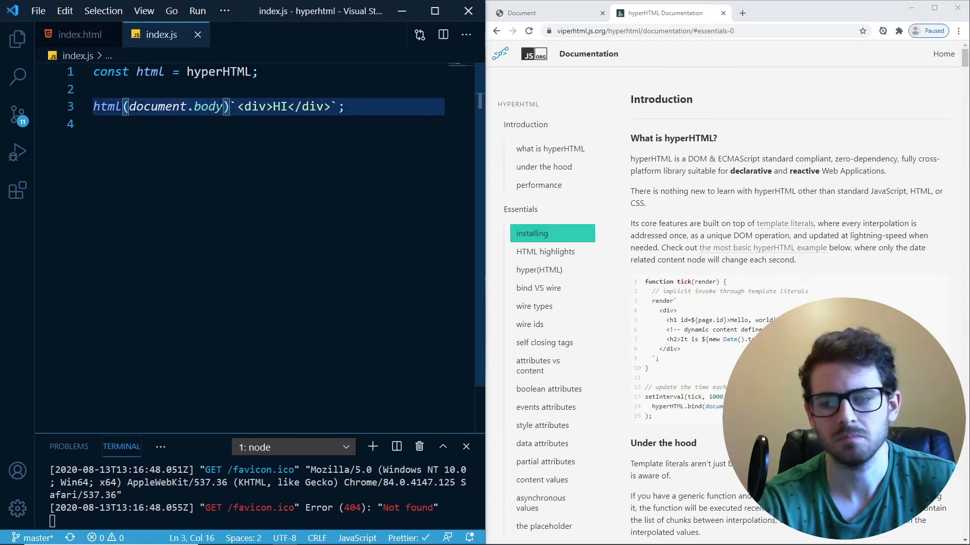
click(535, 13)
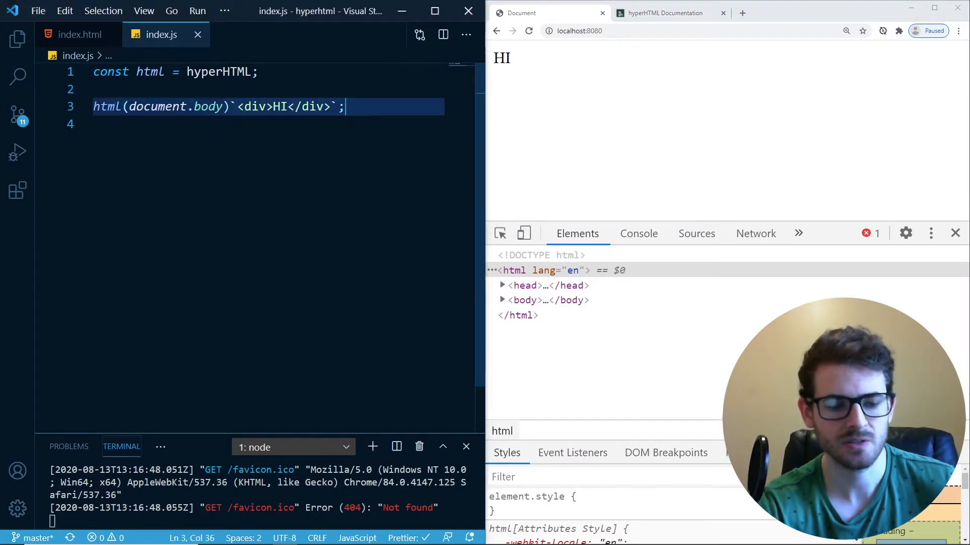
Search extensions for 'literally', install literally-html, and return to the Explorer
key(Ctrl+,)
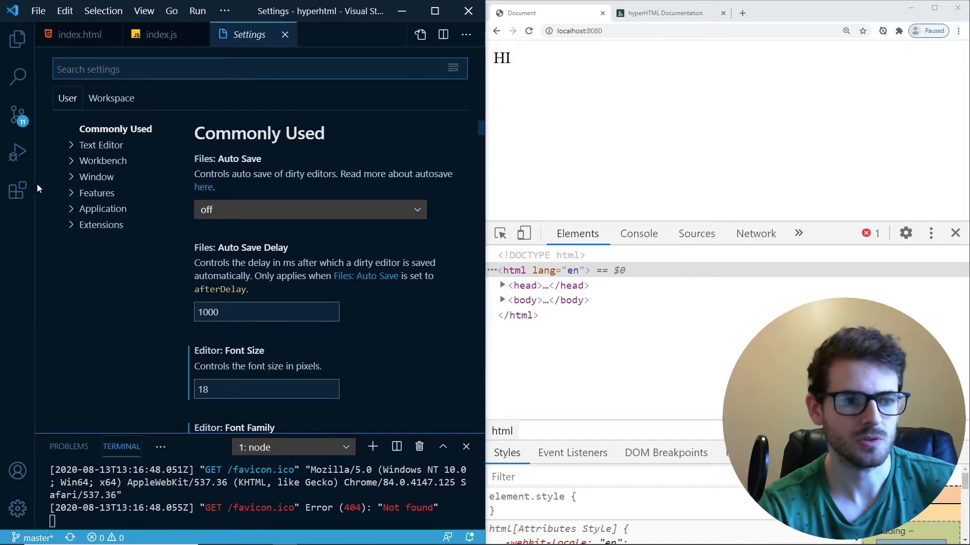
click(17, 190)
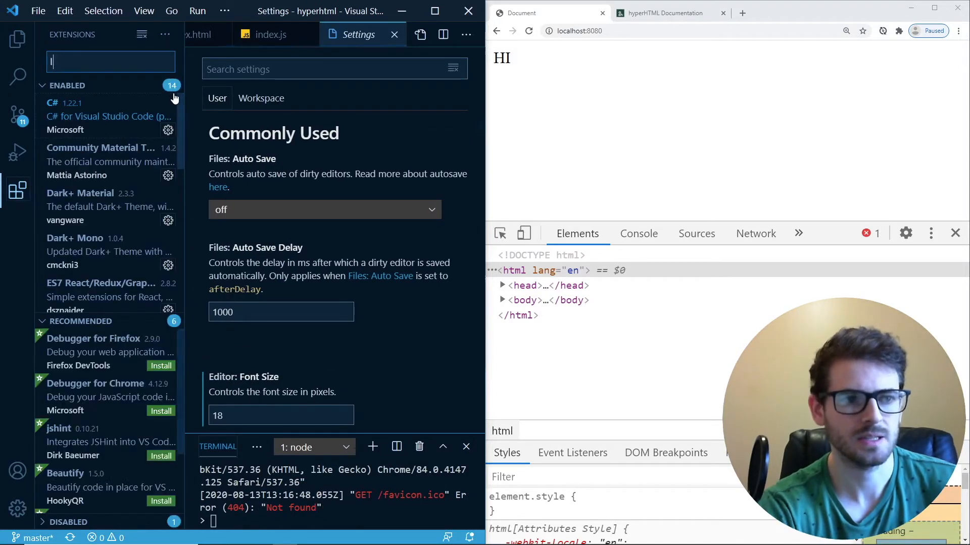
text(literally)
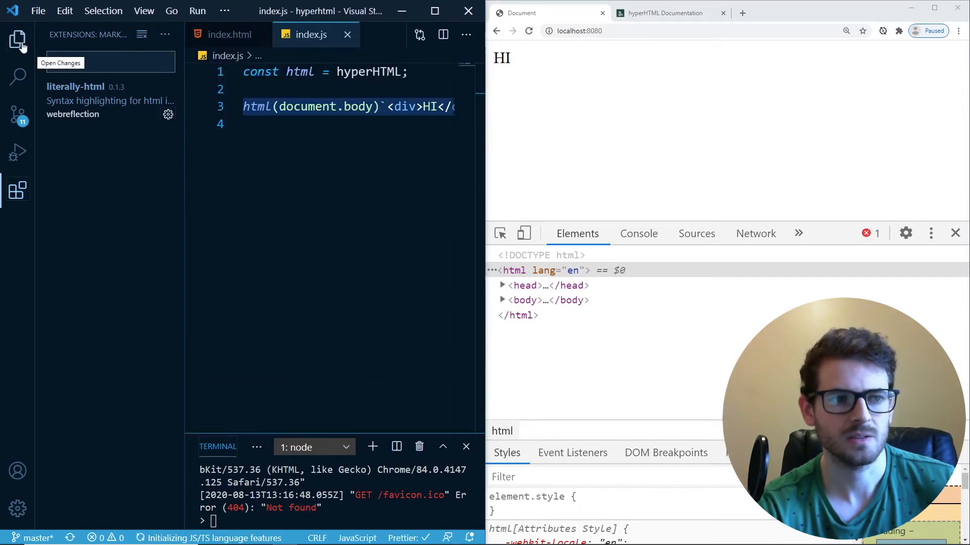
click(18, 38)
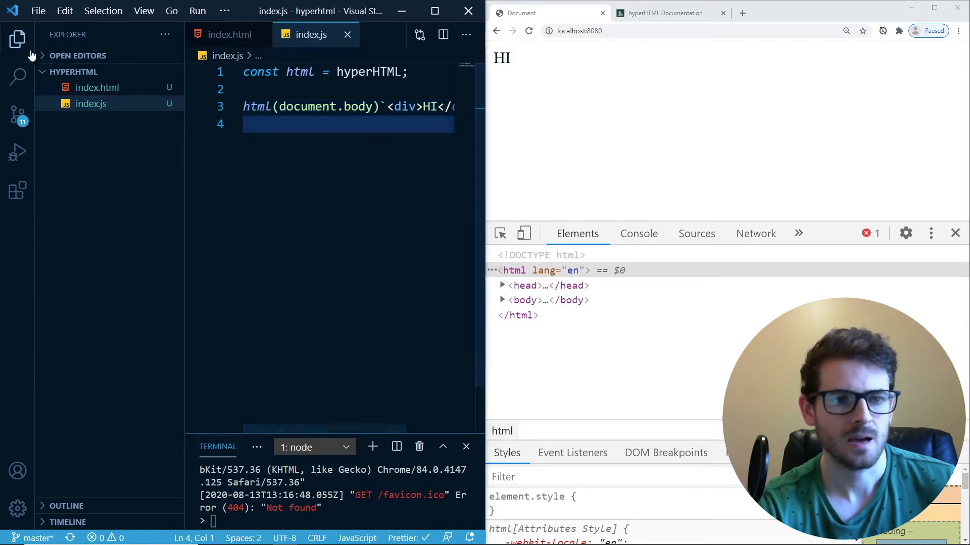
click(17, 35)
text(\)
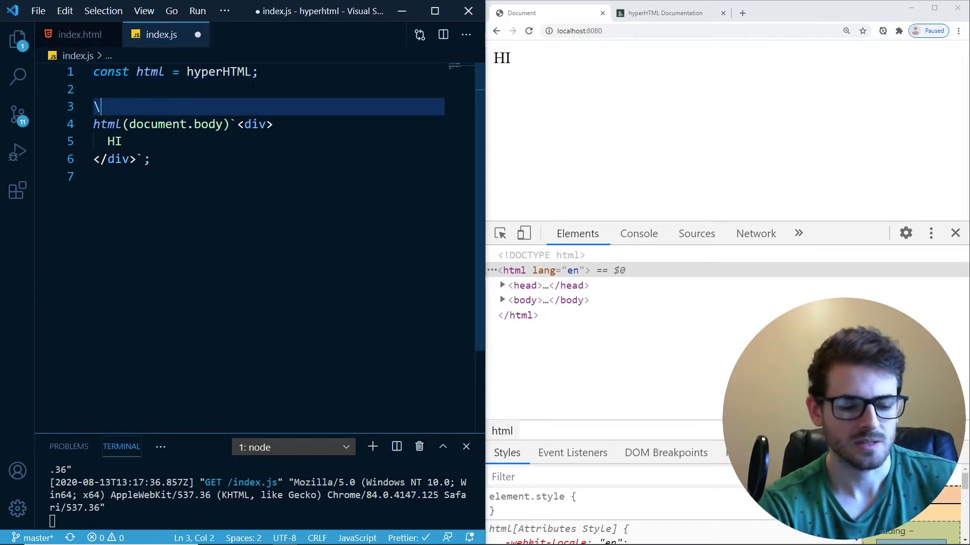
Declare const count = 0 and show ${count} in the div instead of HI
text(const count =)
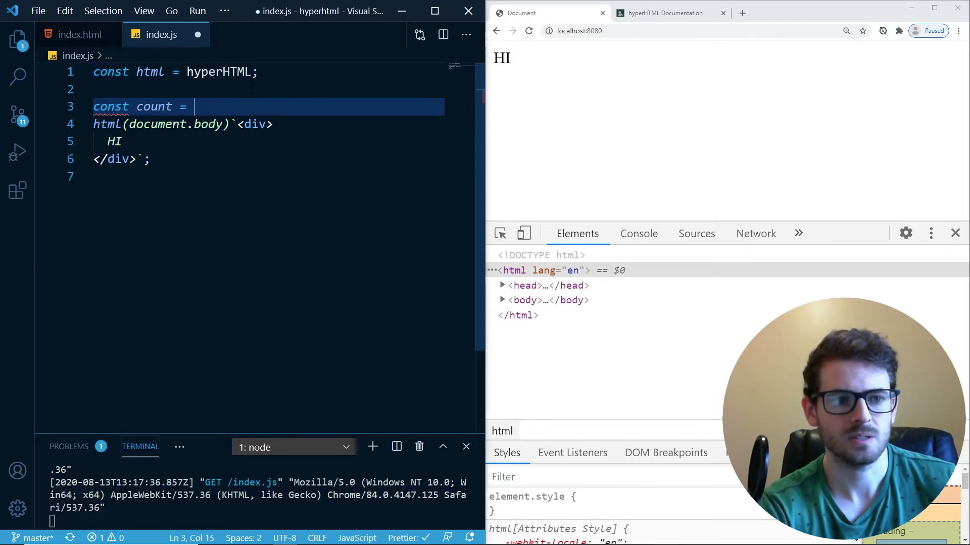
text(0;)
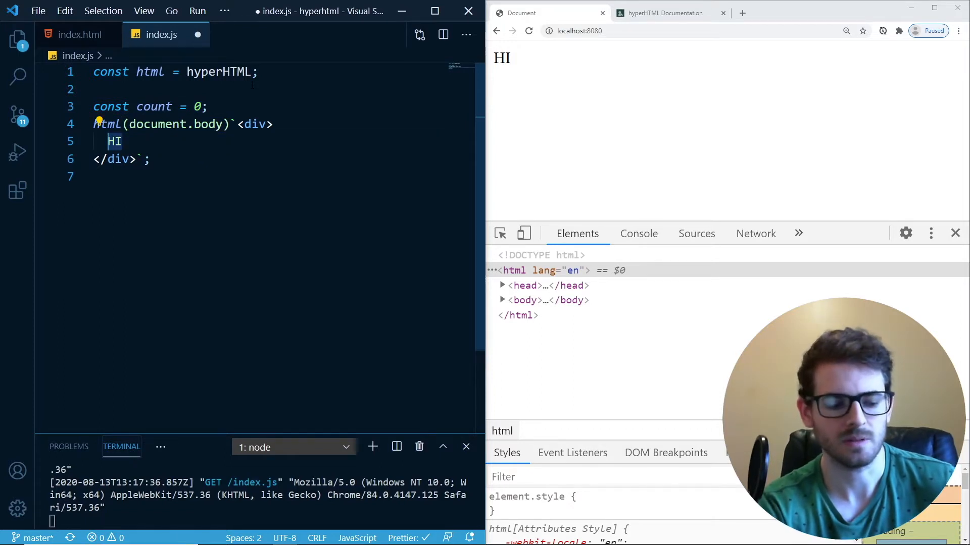
text(${count})
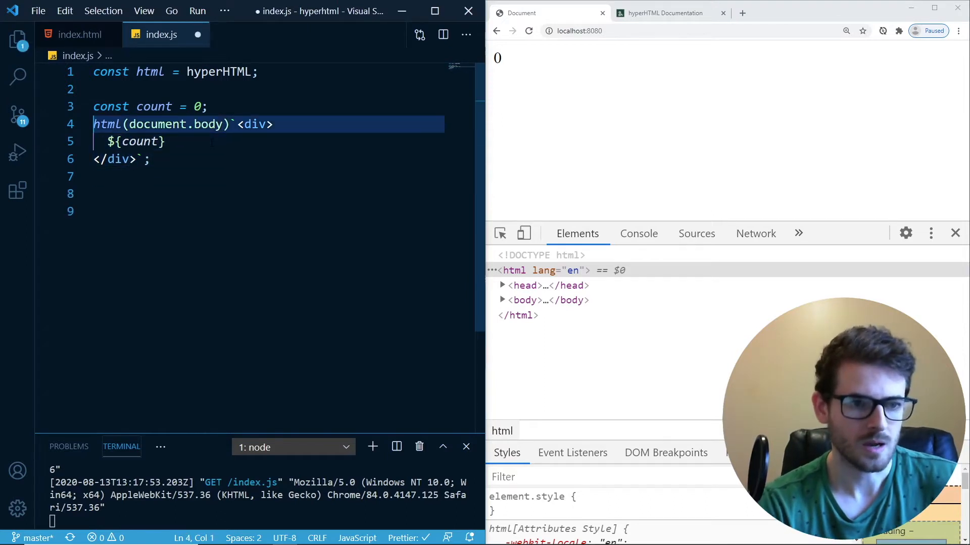
key(Enter)
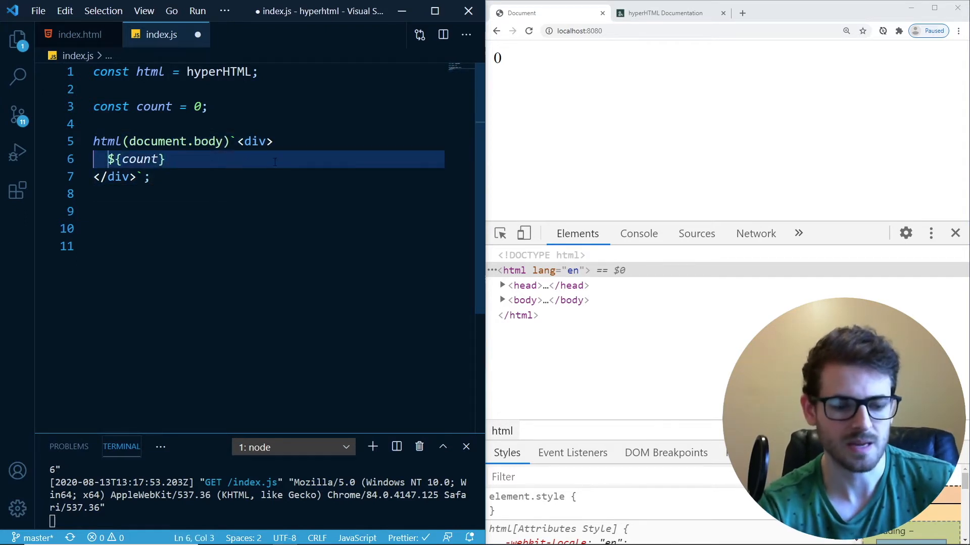
Wrap count in a <button> whose onclick calls increment
text(<button>)
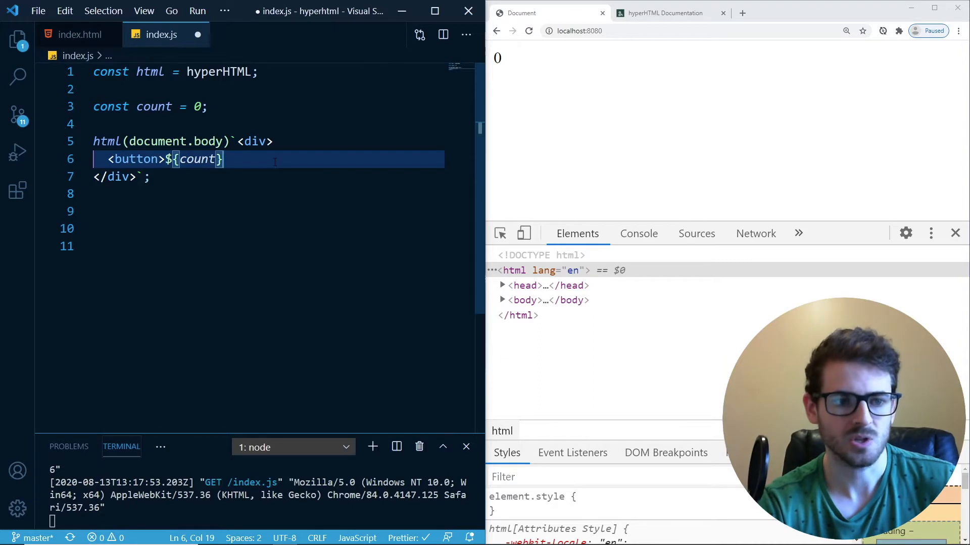
text(</button>)
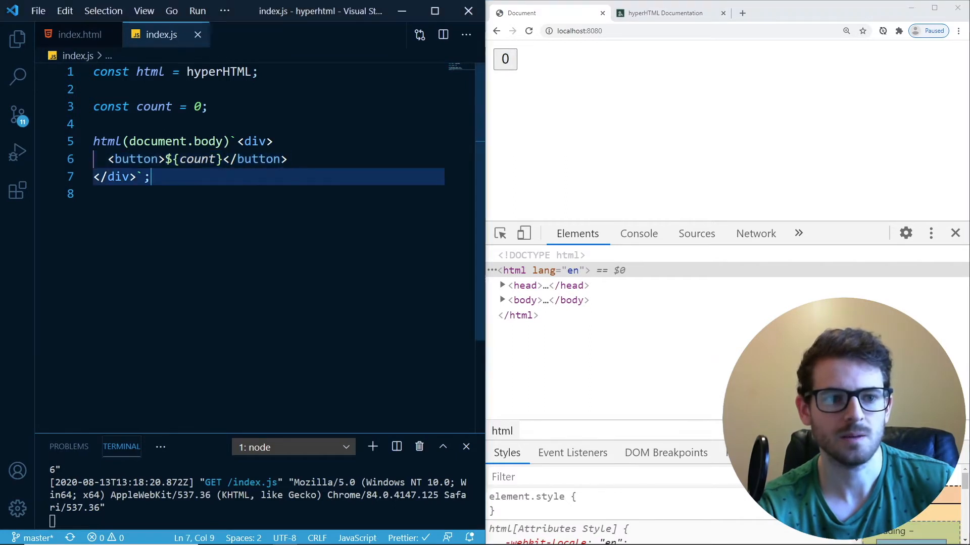
text(onc)
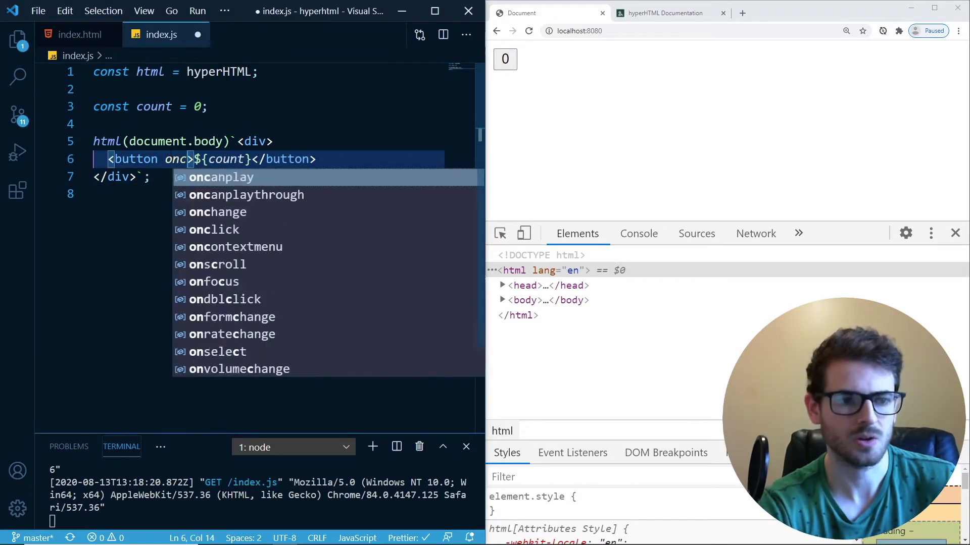
text(lick={incre})
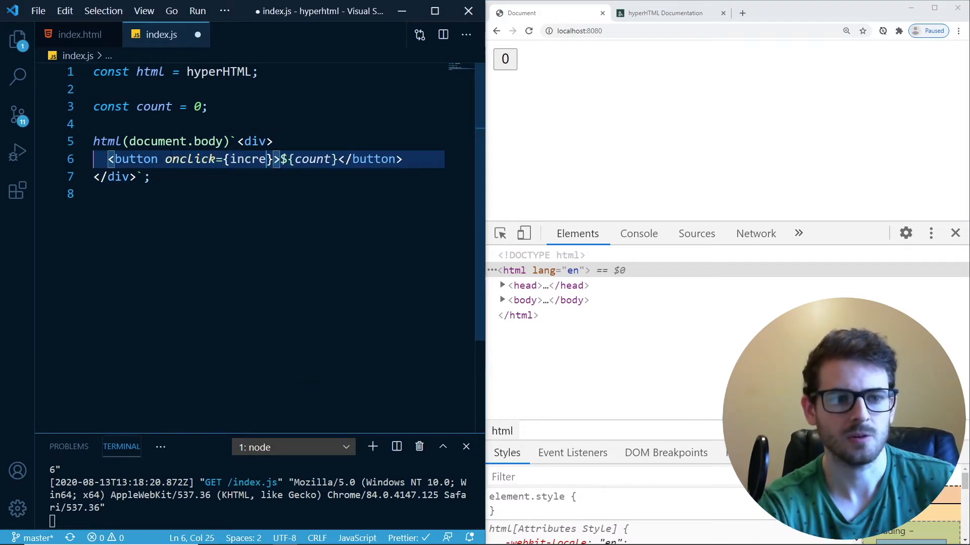
Define const increment = () => count++; and change count to let
text(c)
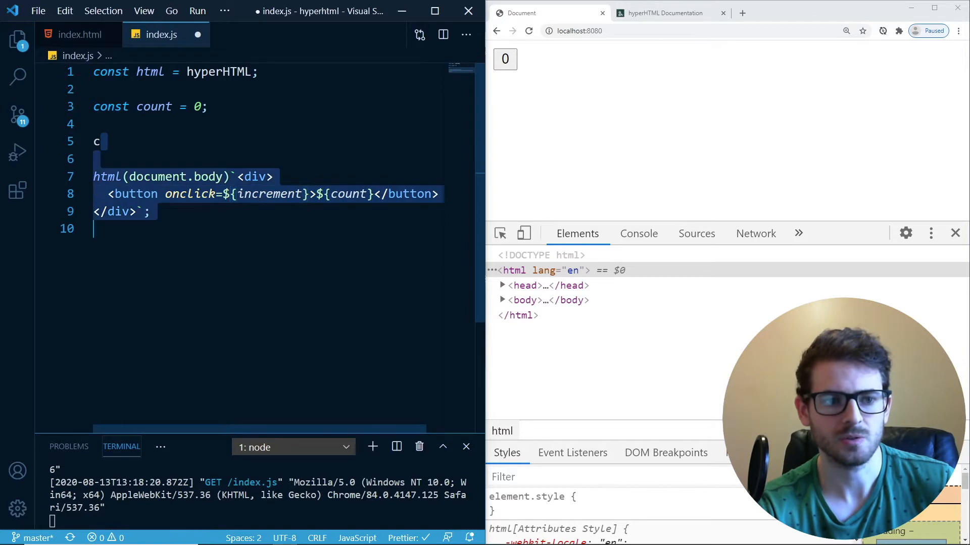
text(onst increment =)
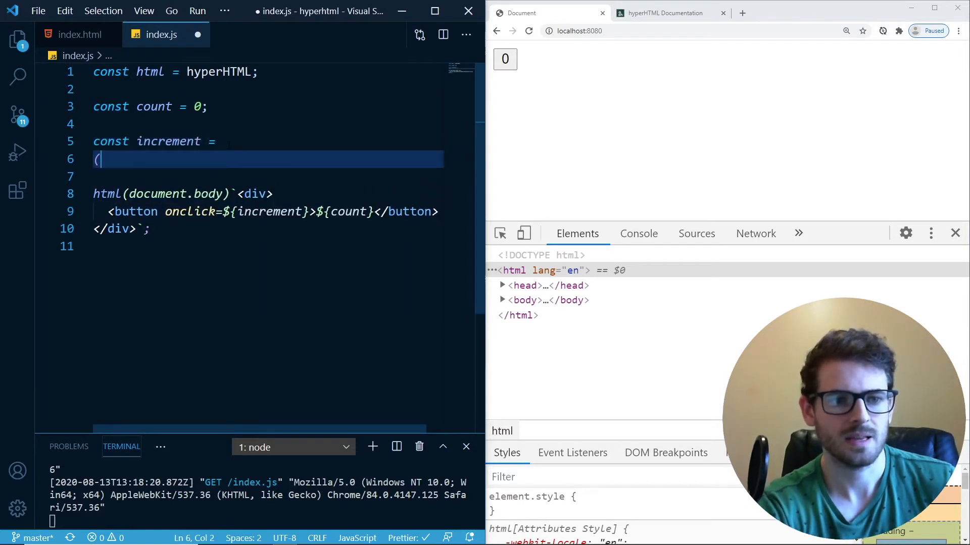
text(() => c)
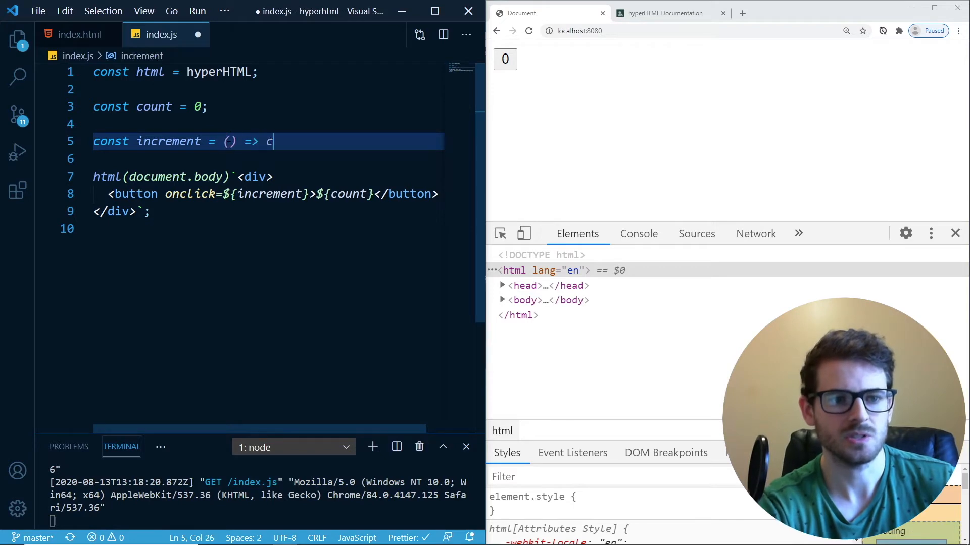
text(ount++;)
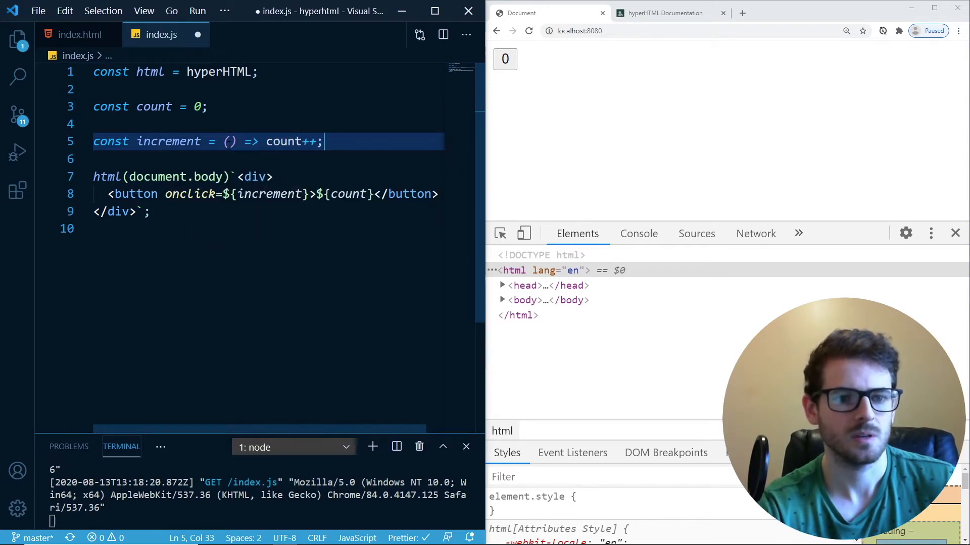
text(let)
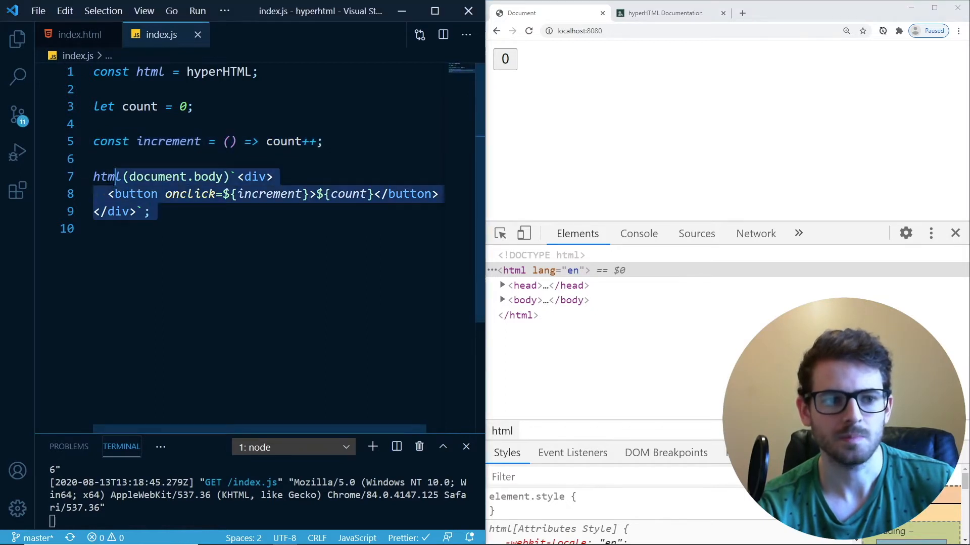
Wrap the html call in a render function, calling render() at startup and in increment
text(const)
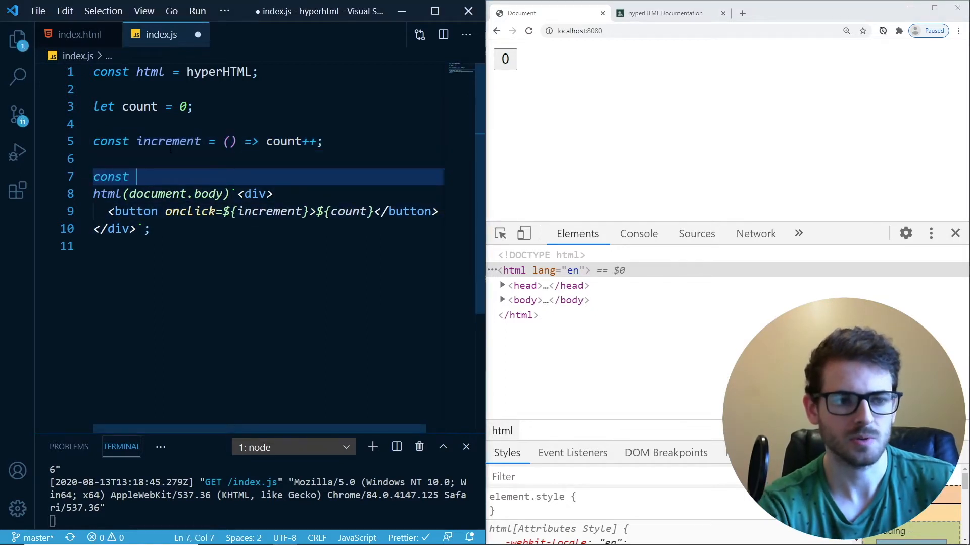
text(render = () => })
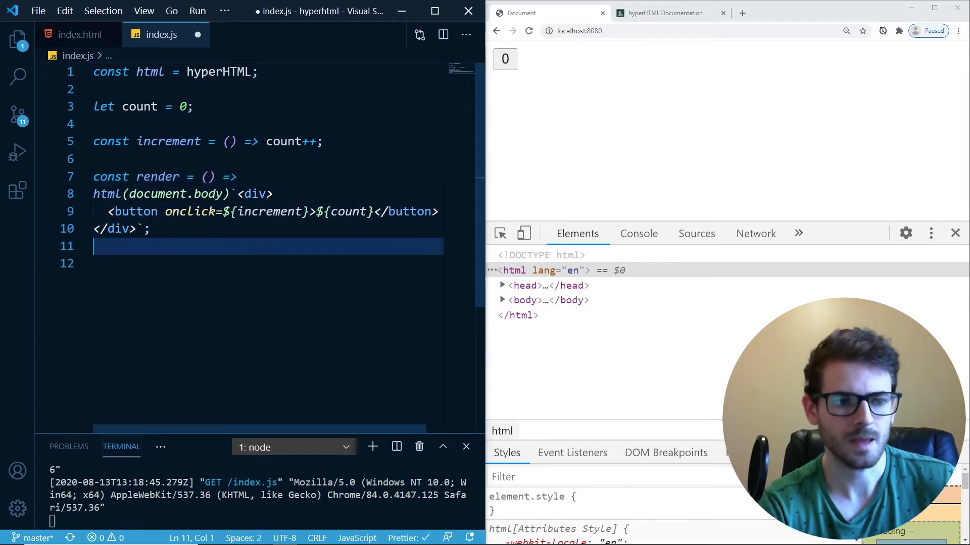
text(render();)
click(209, 142)
text({)
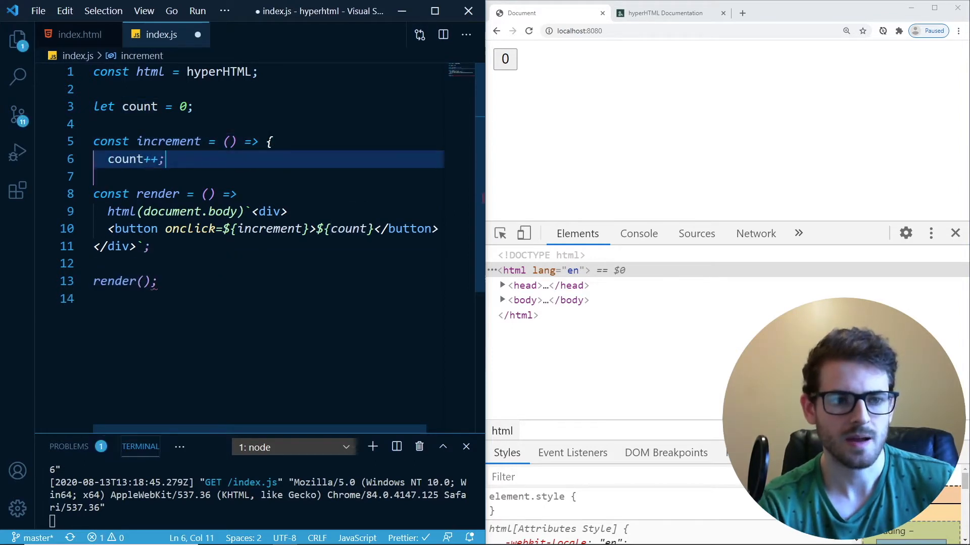
text(render();)
text(};)
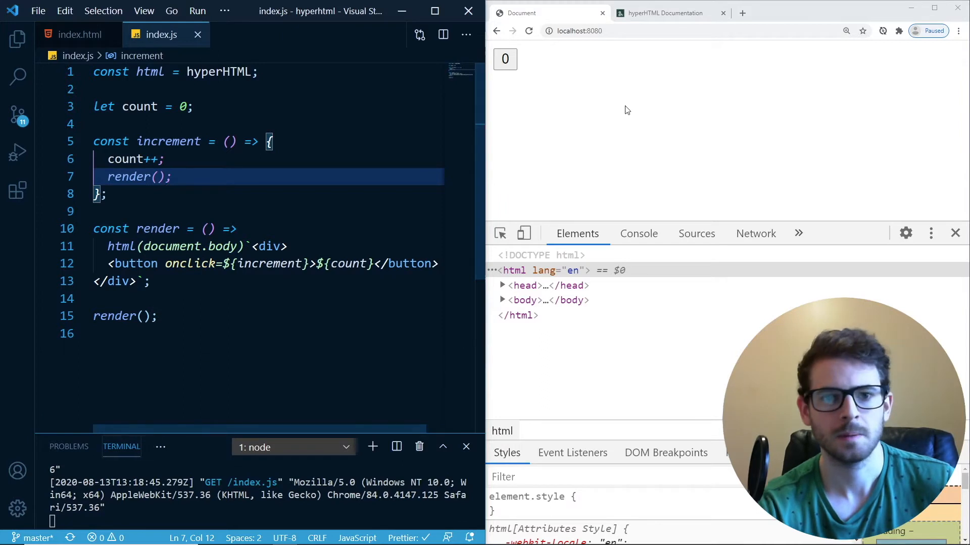
Click the preview's counter button repeatedly until it reads 16
click(505, 59)
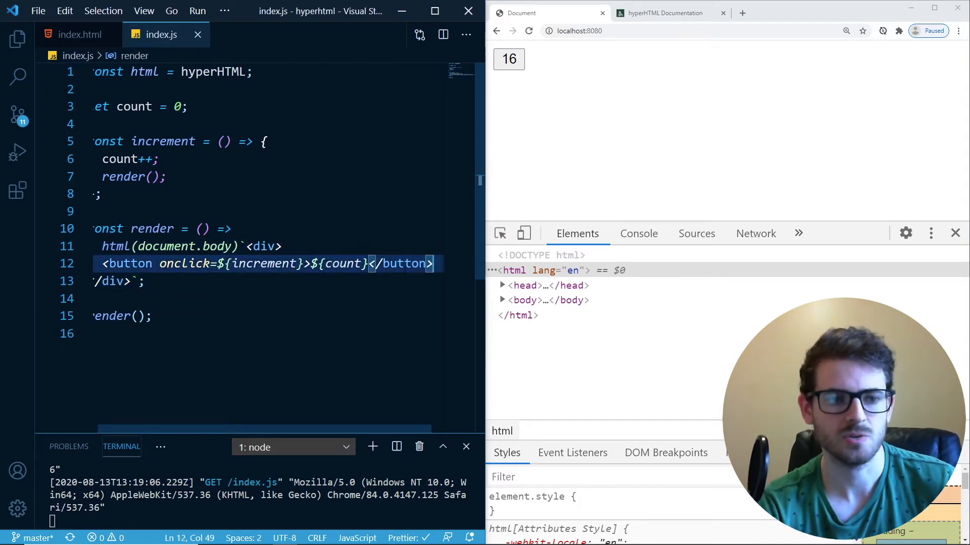
Open a blank template line, define names = ['bob', 'sally', 'ross'], and save
key(Enter)
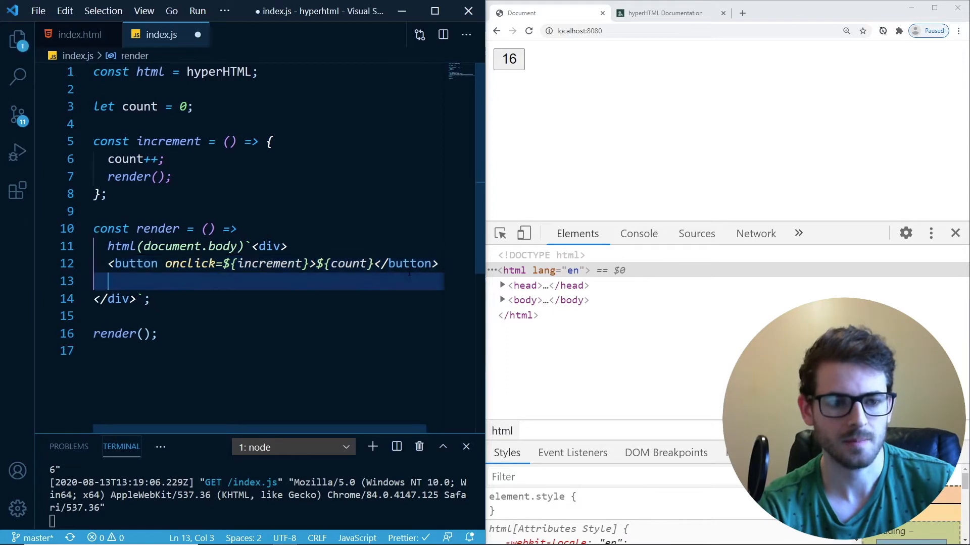
key(Enter)
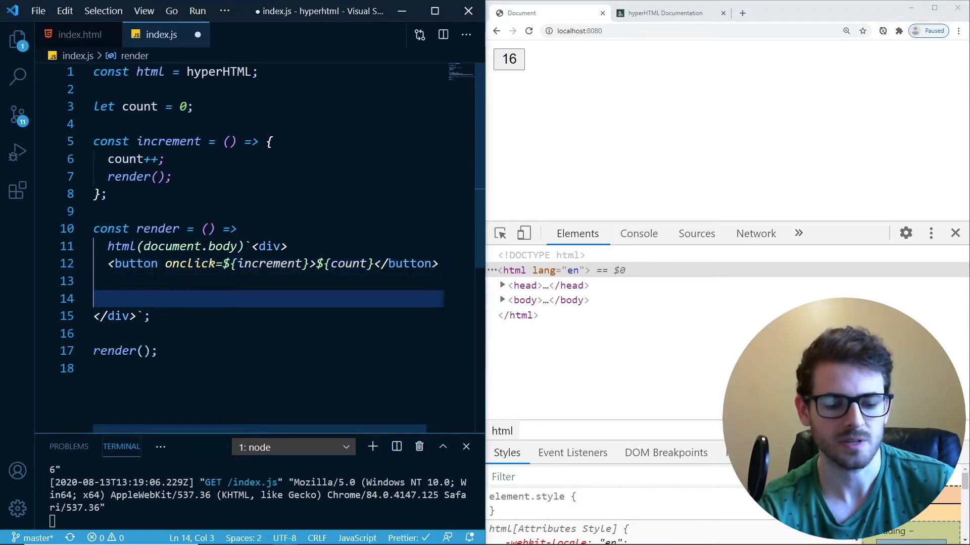
key(Backspace)
text(const names = [)
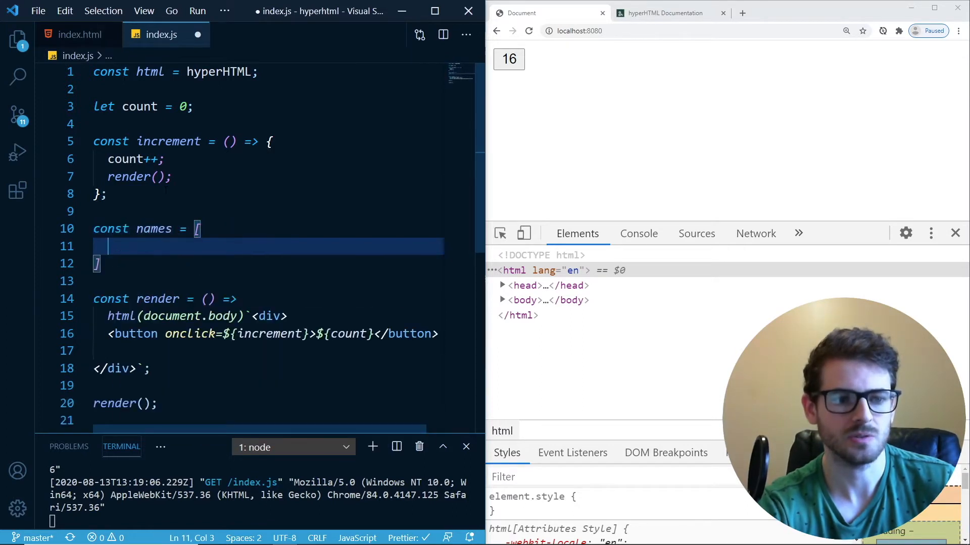
text('bob',)
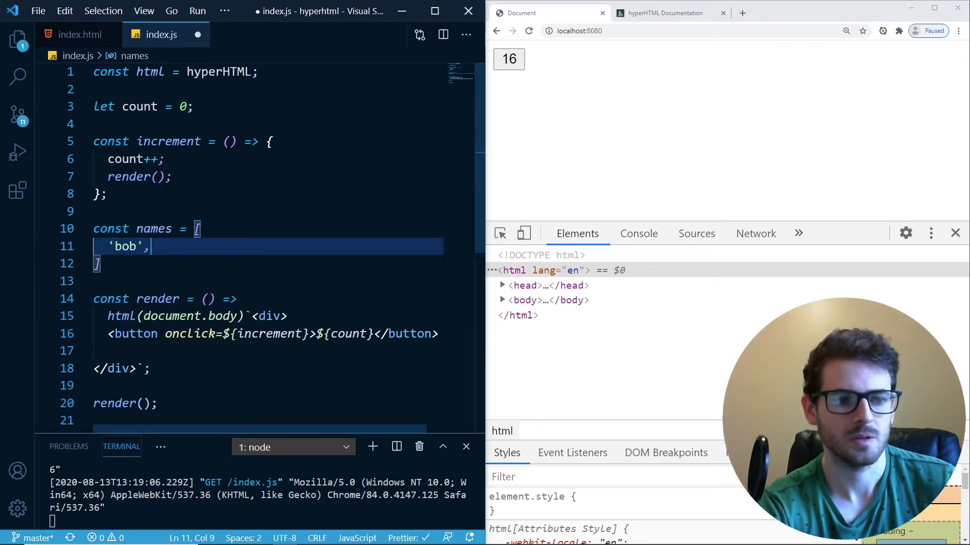
text('sally', ')
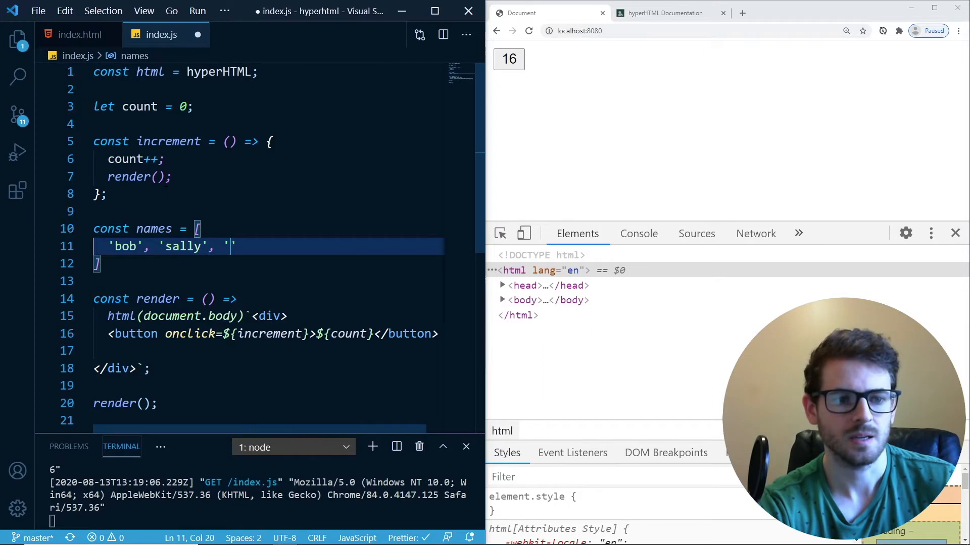
key(ctrl+s)
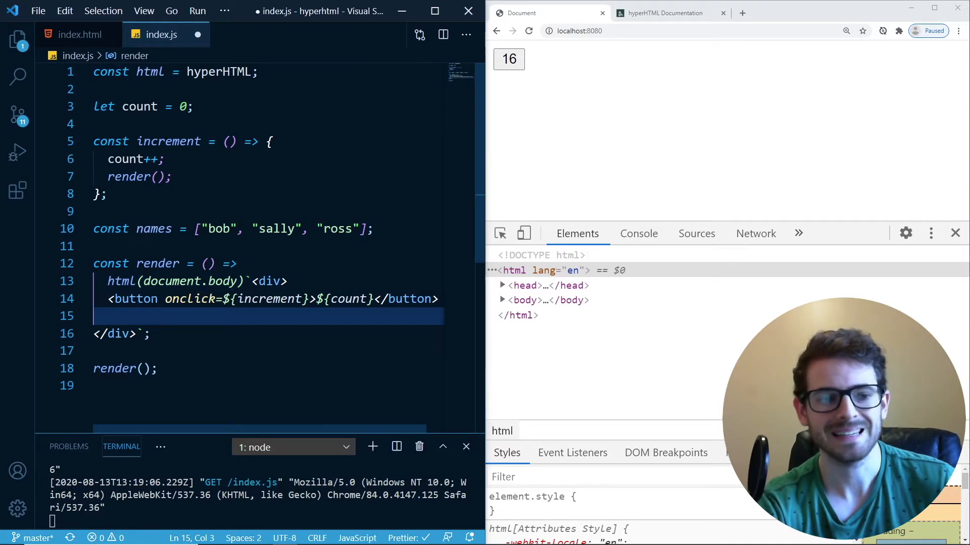
Insert ${names.map(renderName)} in the template and start declaring renderName
text(${names.map})
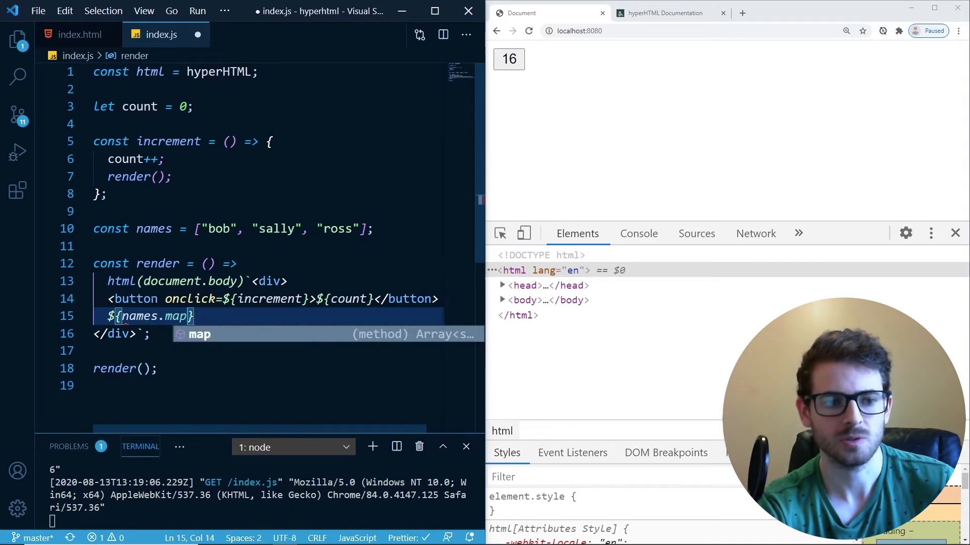
text(())
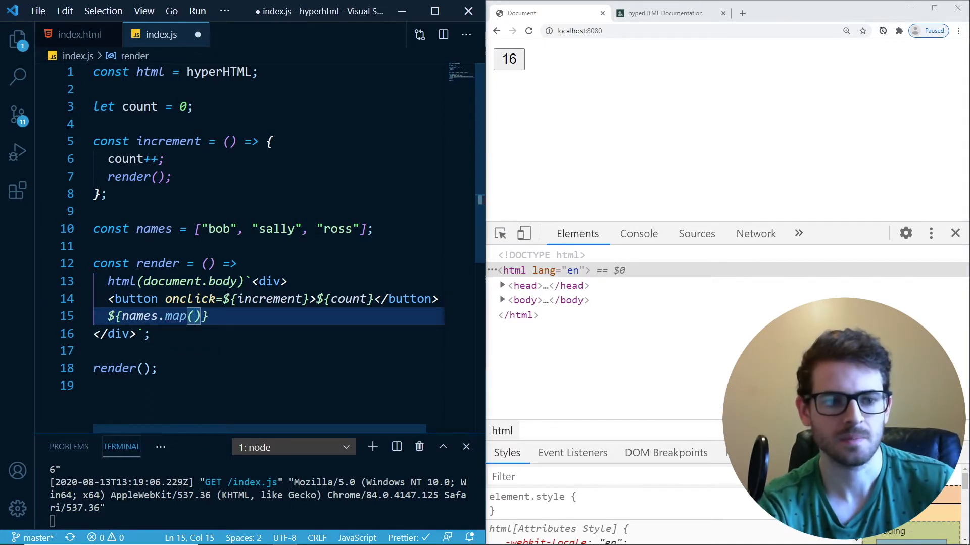
text(name =>)
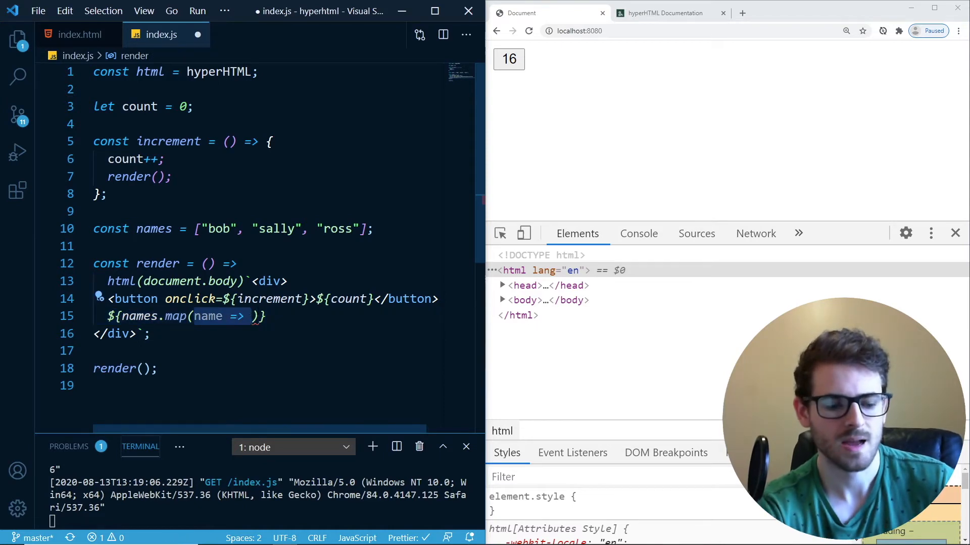
text(renderNAme)
text(const)
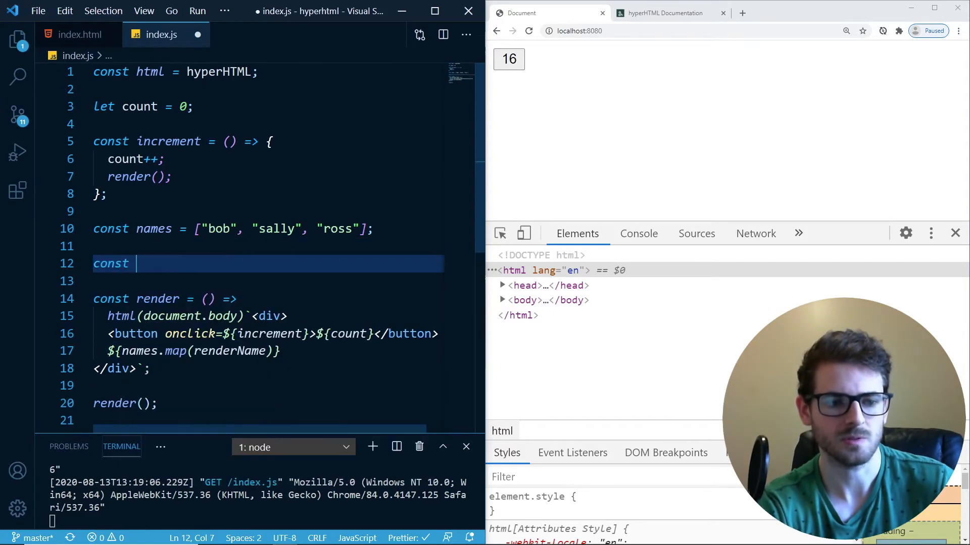
Define renderName to return each name inside a classed <div> on one line
text(renderName = ())
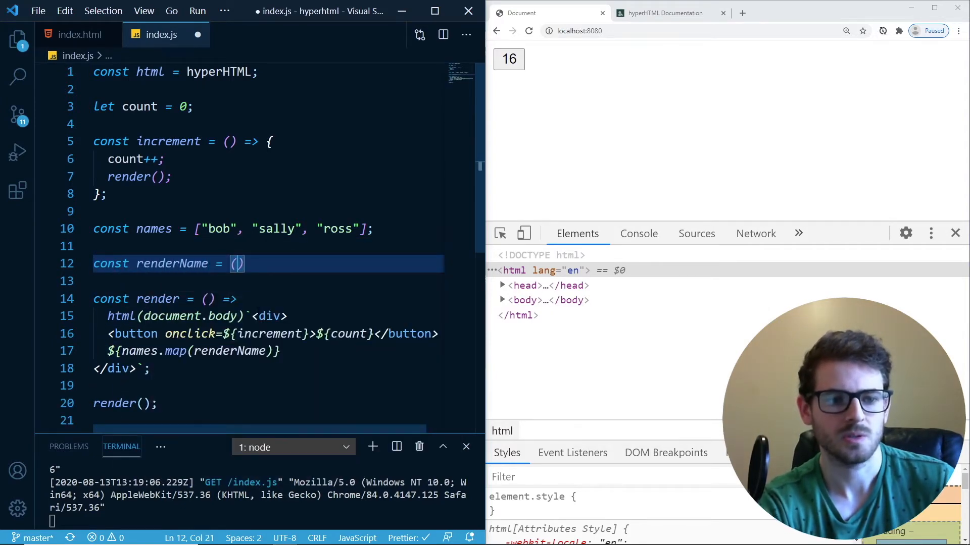
text(name) => {)
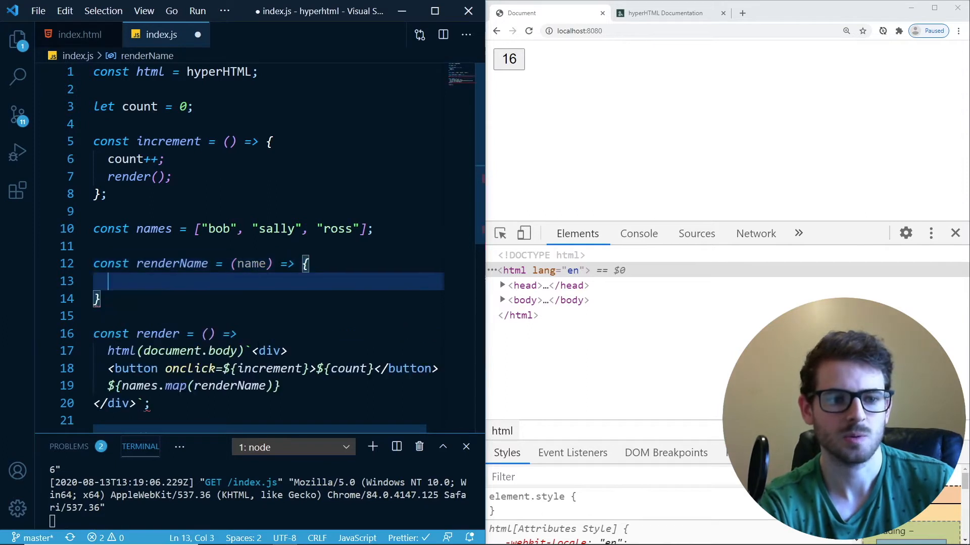
key(Backspace)
text(html`)
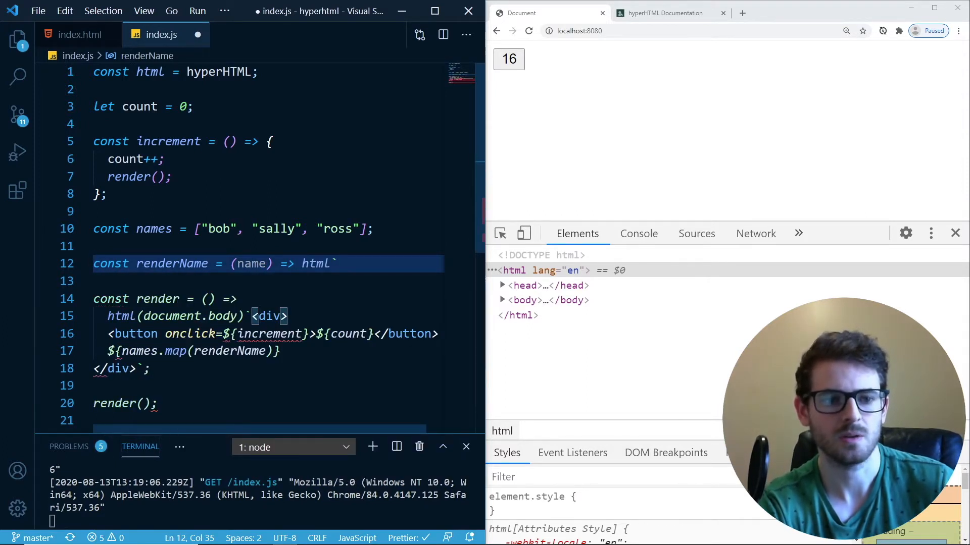
key(Enter)
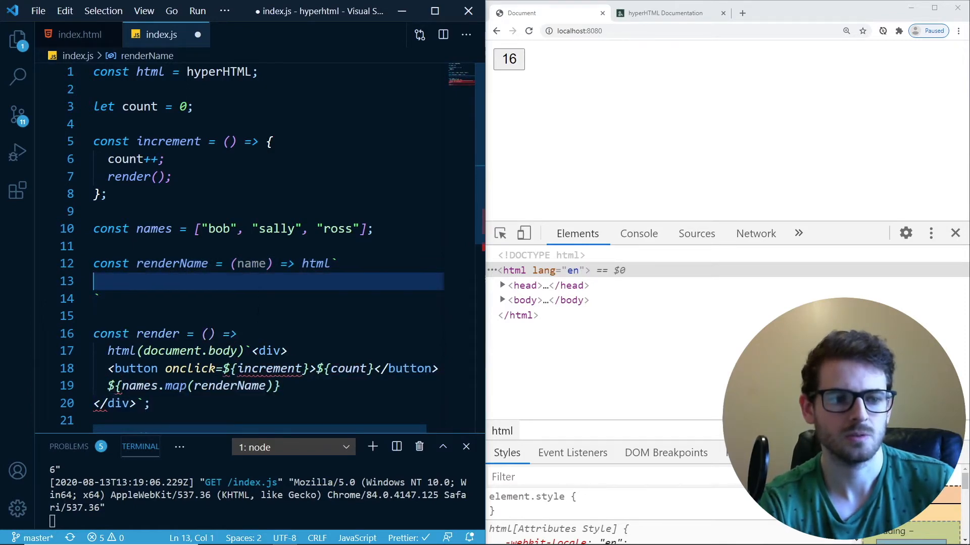
text(${})
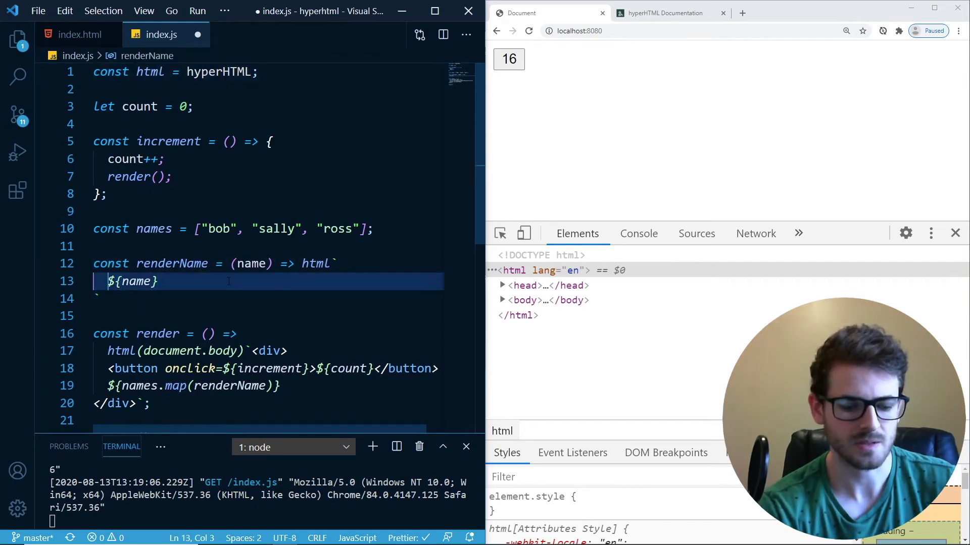
text(<div>)
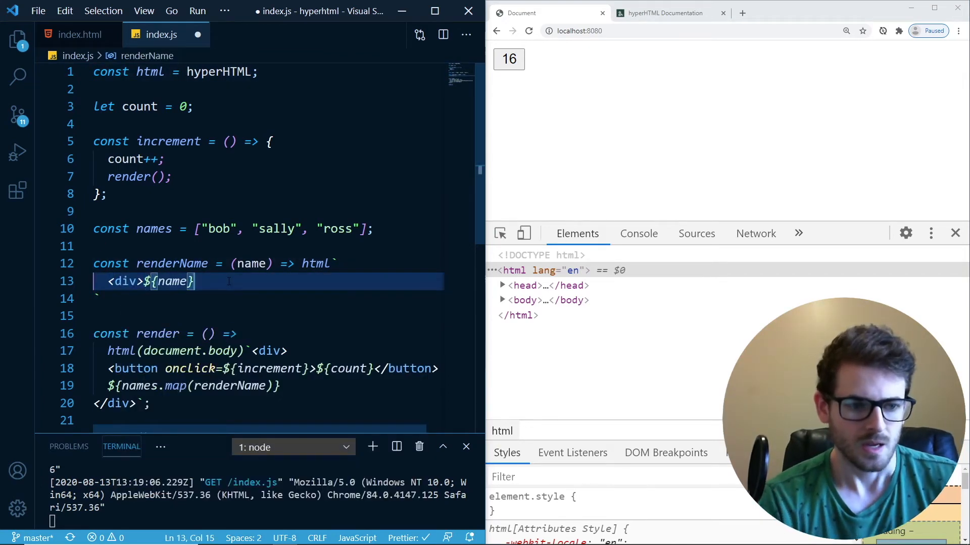
text(</div>)
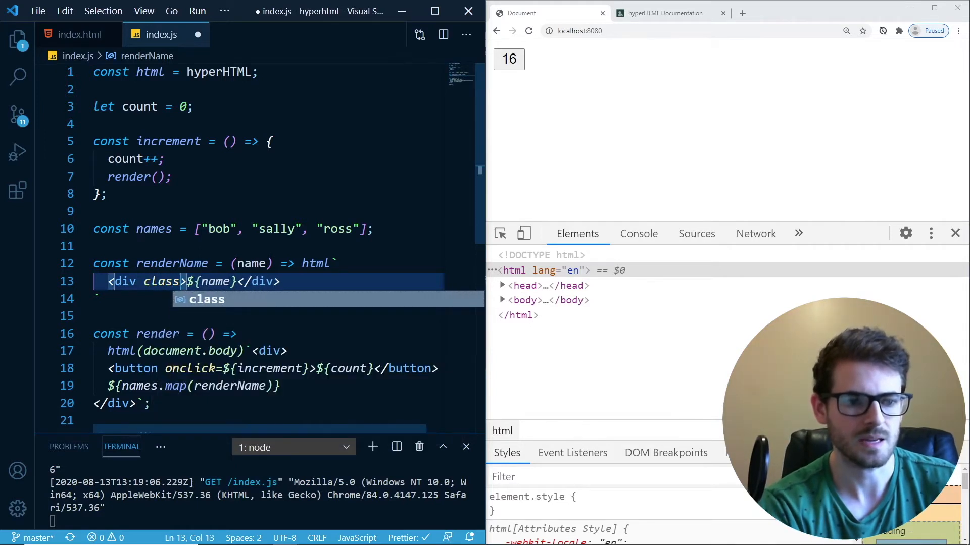
text(="anm")
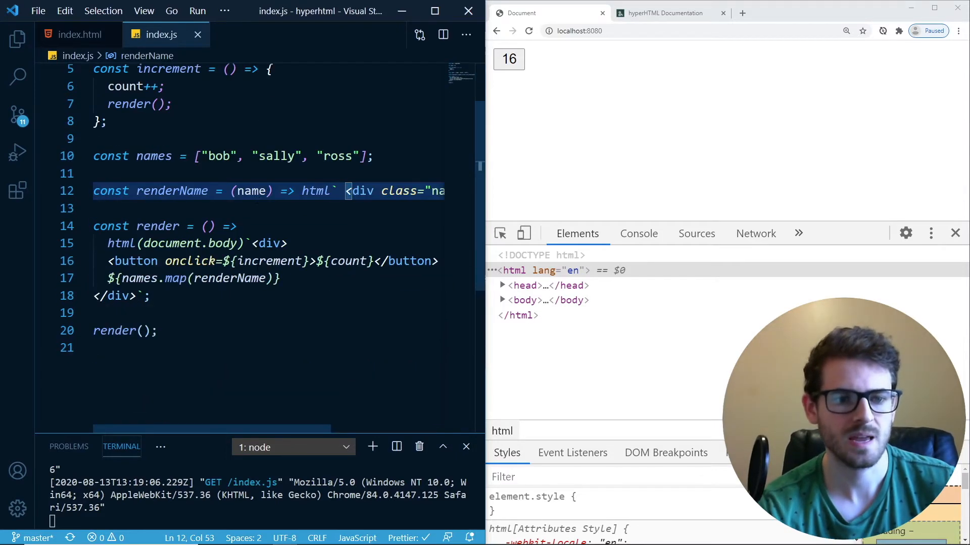
scroll(right, 3)
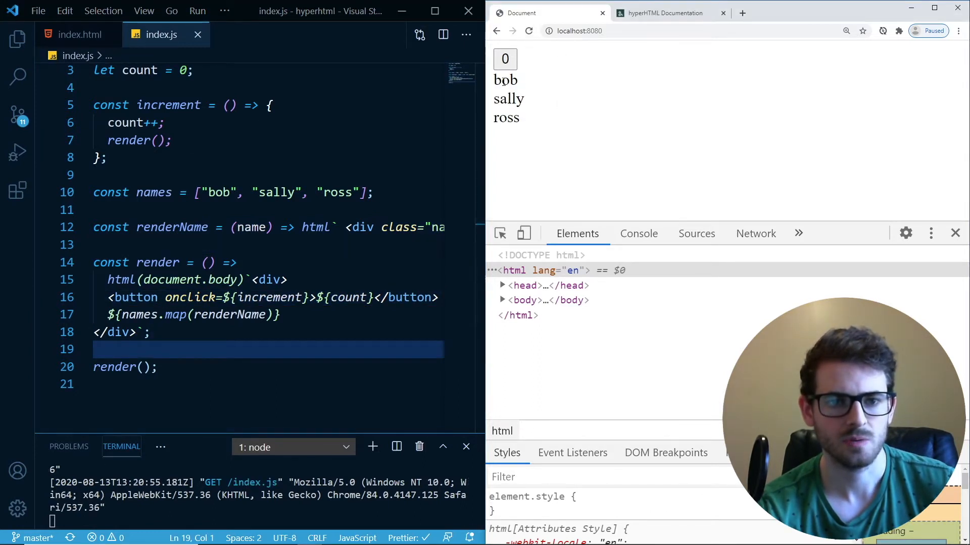
Add names.push('cody') inside increment before render() and save index.js
double_click(268, 298)
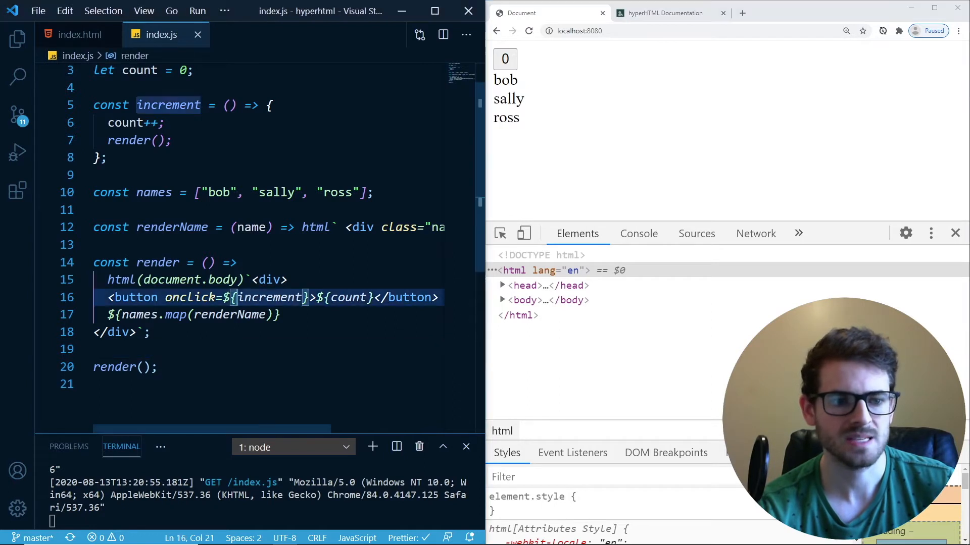
click(308, 228)
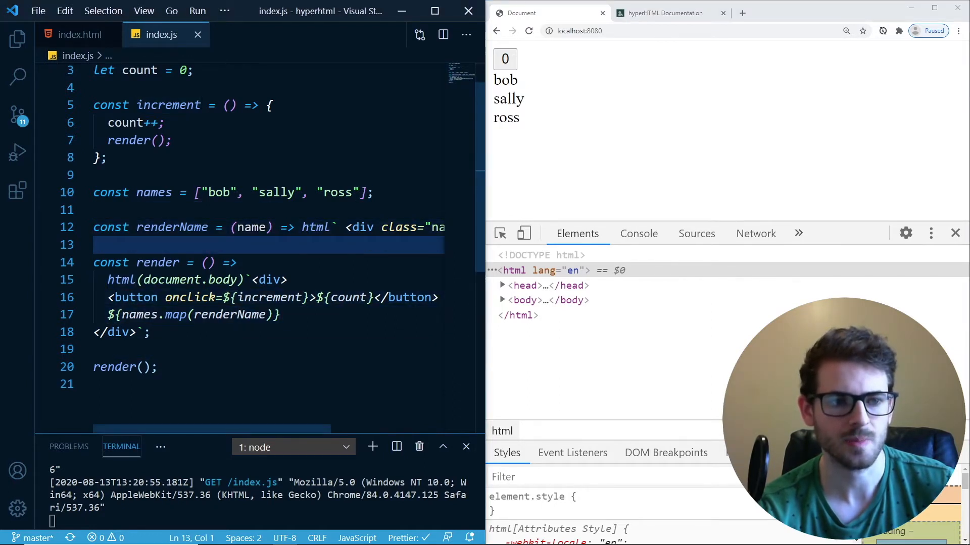
text(names)
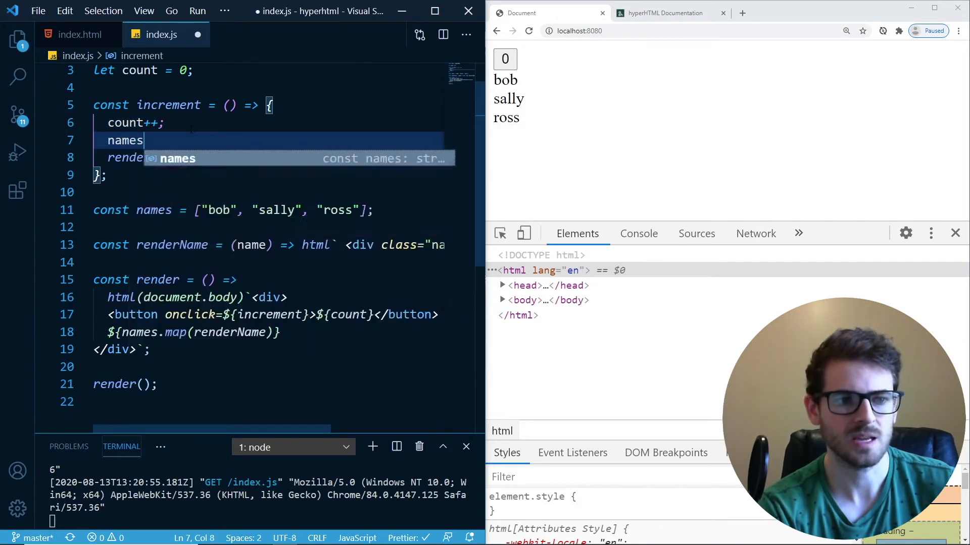
text(.push(''))
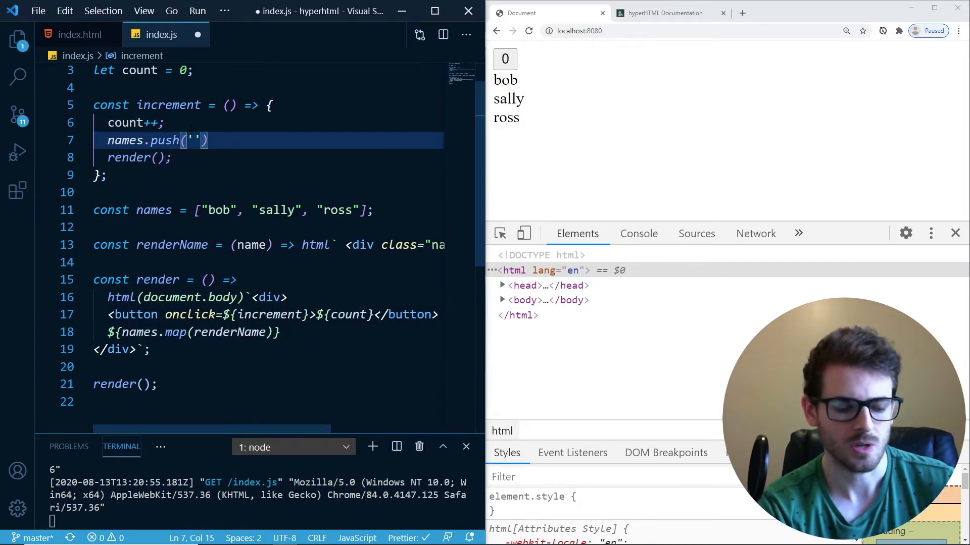
text(cody)
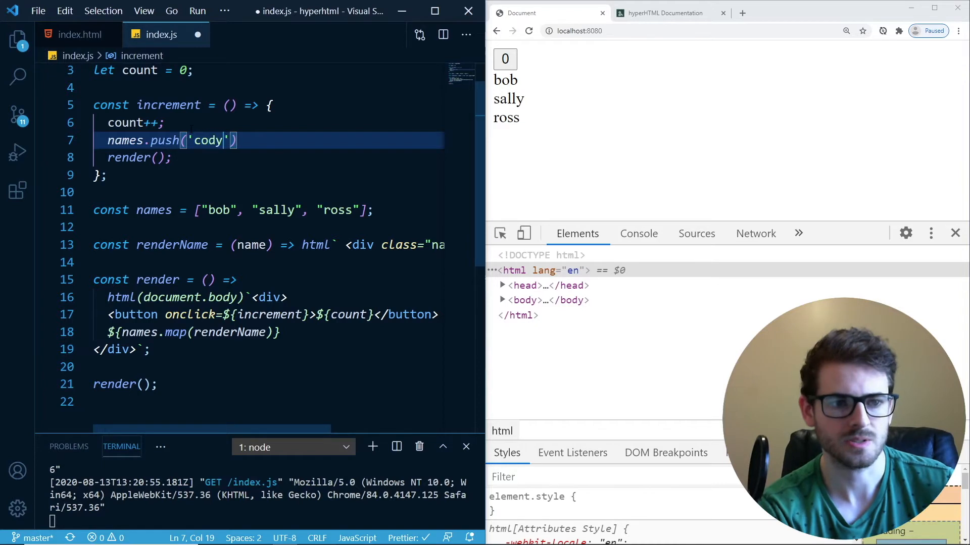
key(Ctrl+s)
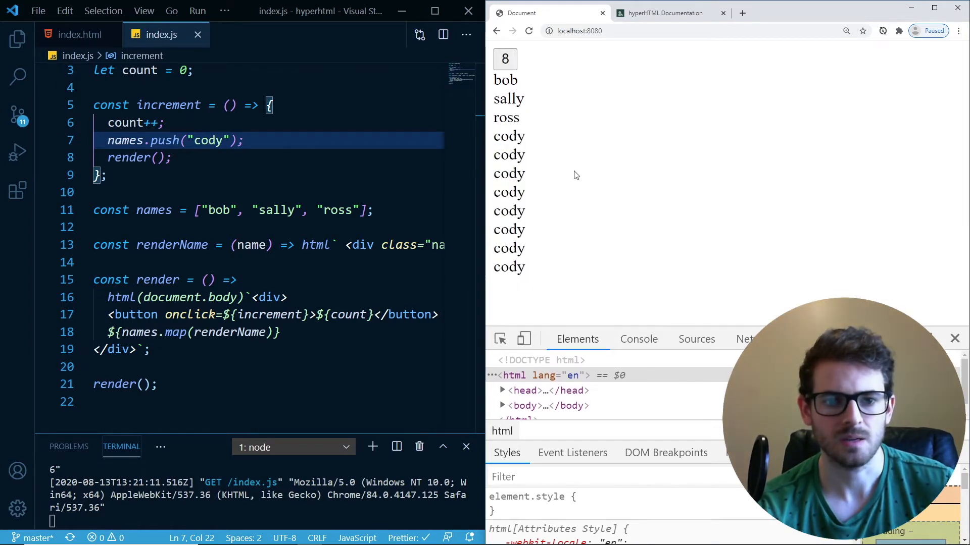
Click the counter button until it reaches 10 with ten cody entries
click(505, 59)
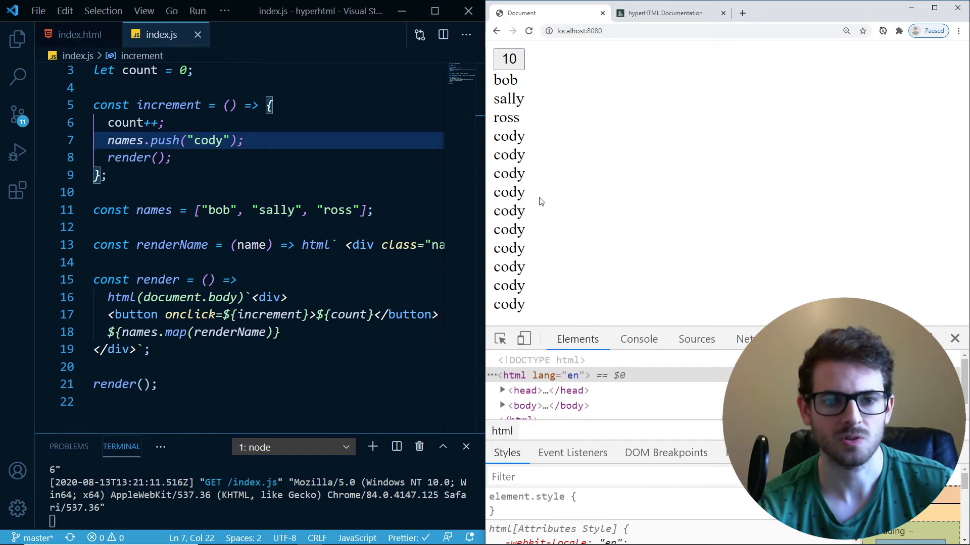
mouse_move(534, 166)
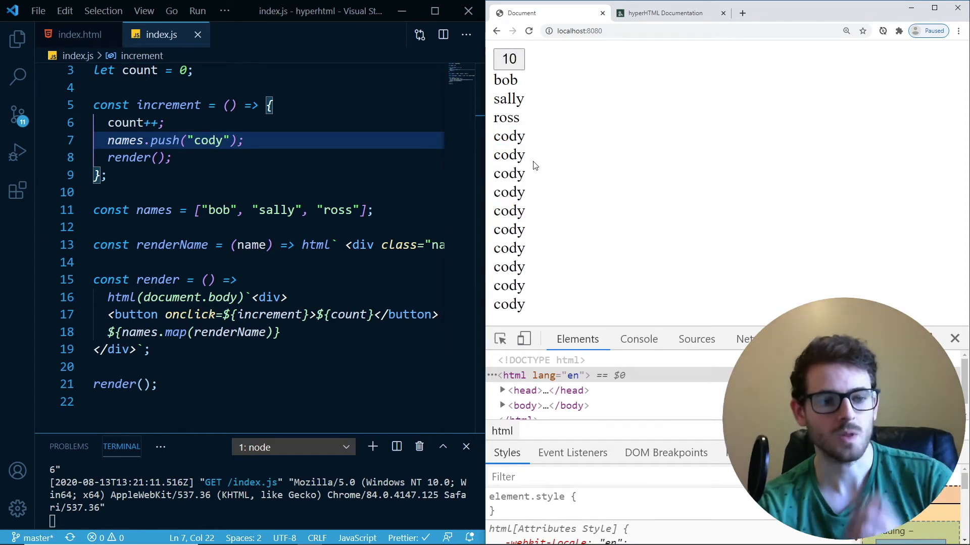
click(664, 13)
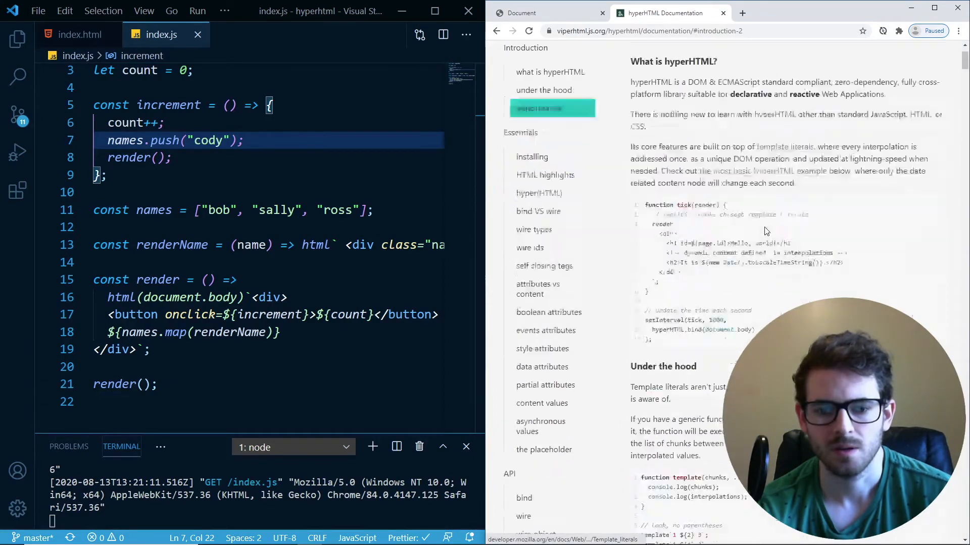
scroll(down, 3)
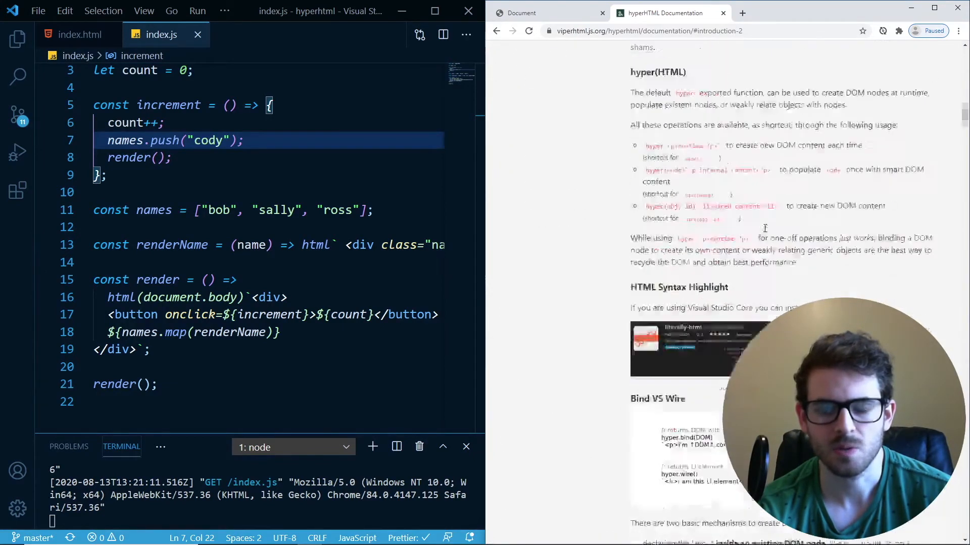
scroll(down, 3)
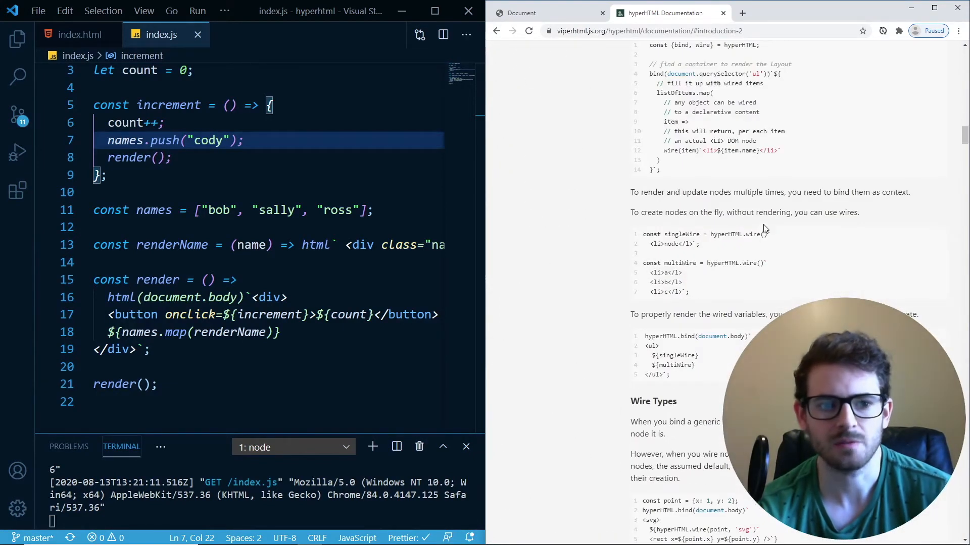
scroll(down, 3)
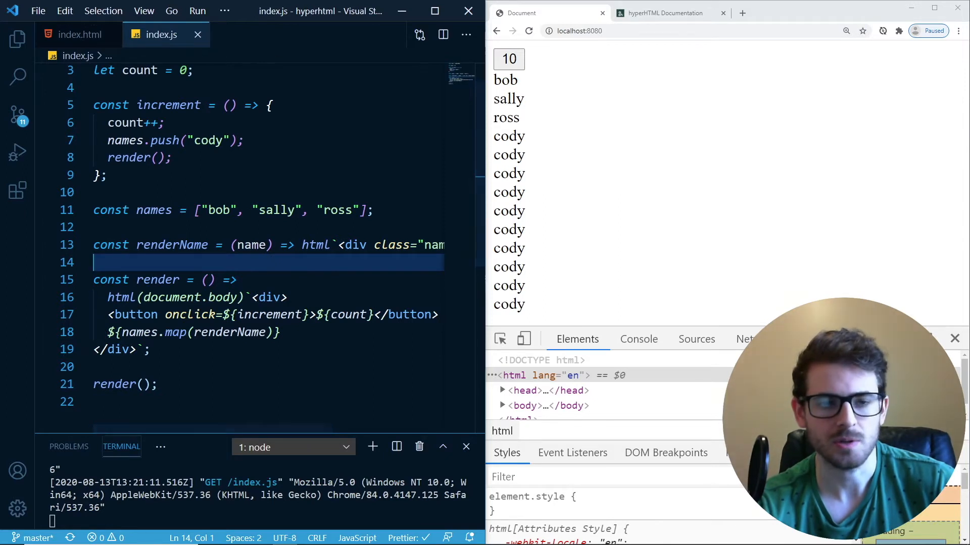
scroll(down, 3)
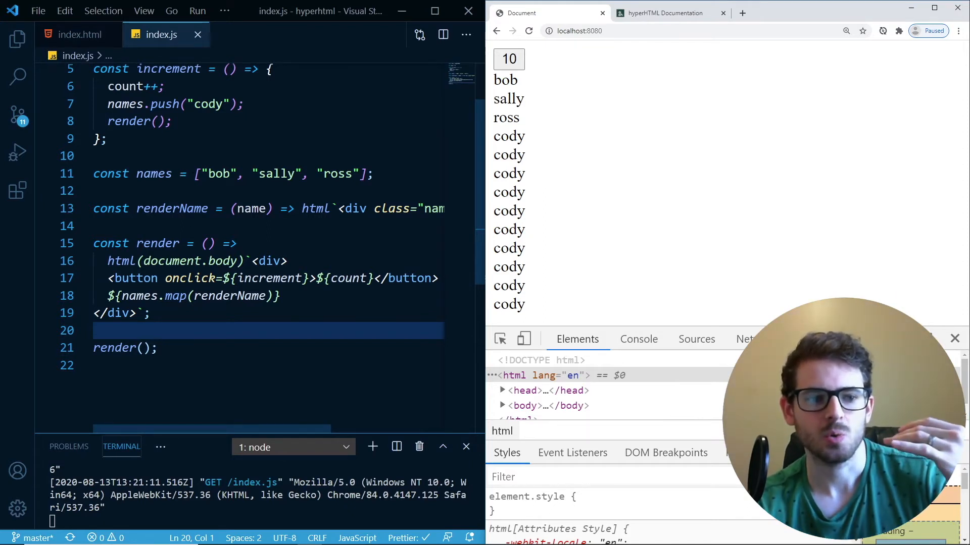
click(116, 261)
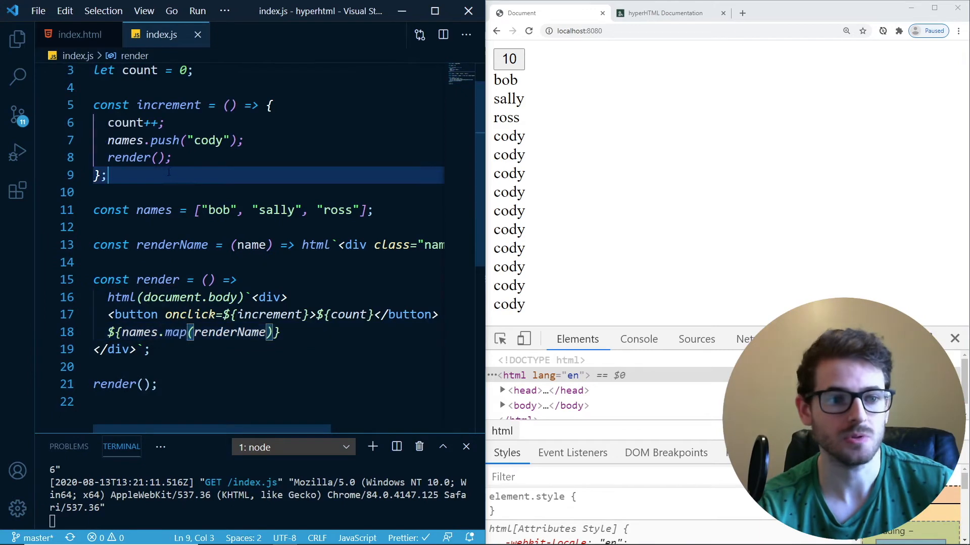
text(const state = {)
text(names:)
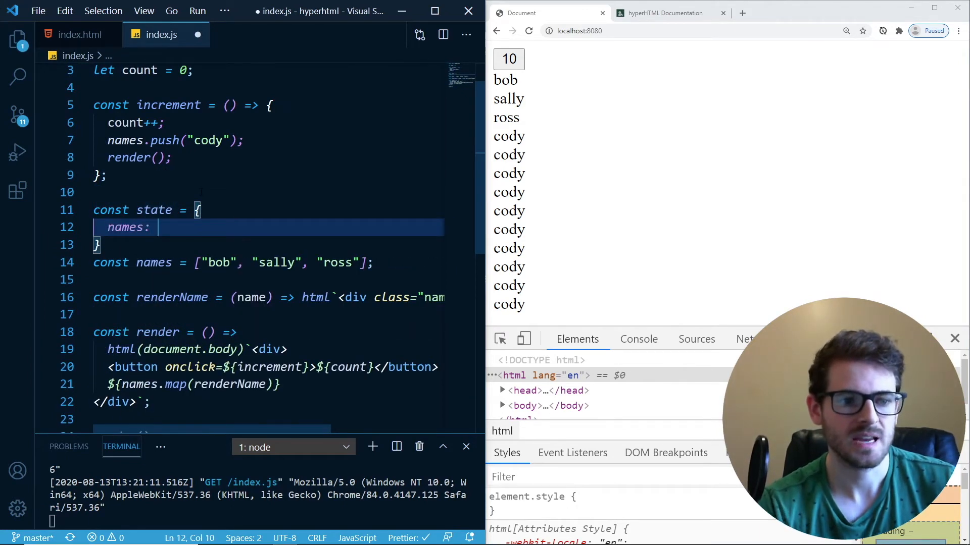
Define state with names ["bob", "sally", "ross"] and count 0, prefixing uses with state
text(["bob", "sally", "ross"];)
text(c)
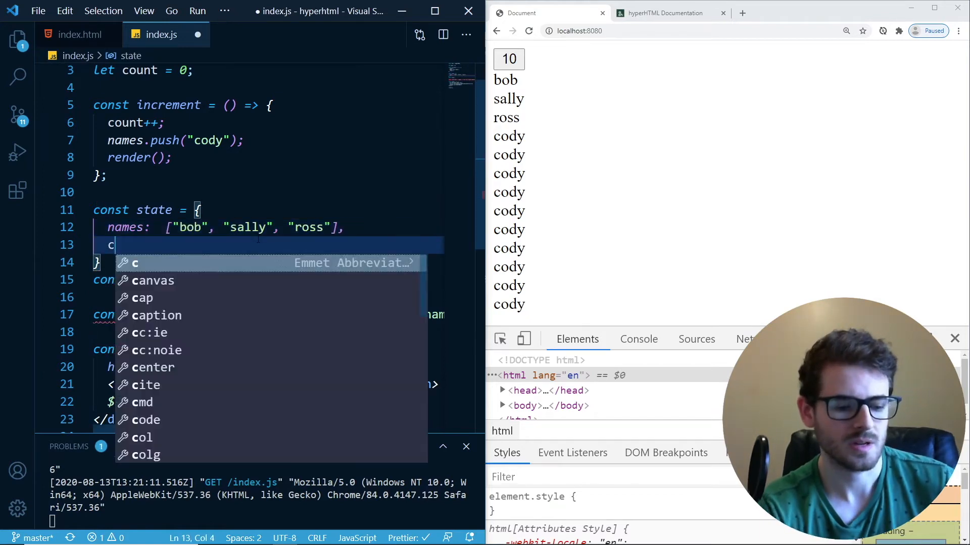
text(oou)
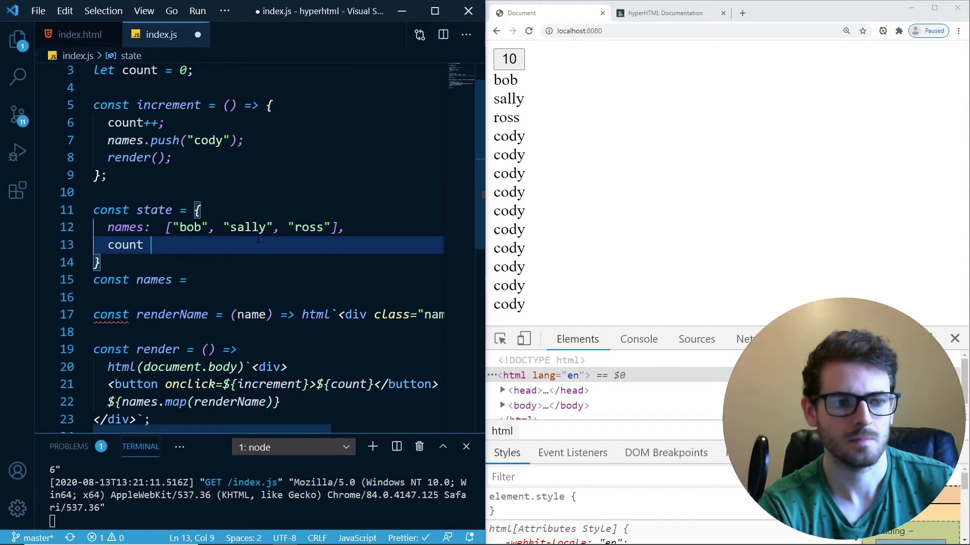
text(: 0,)
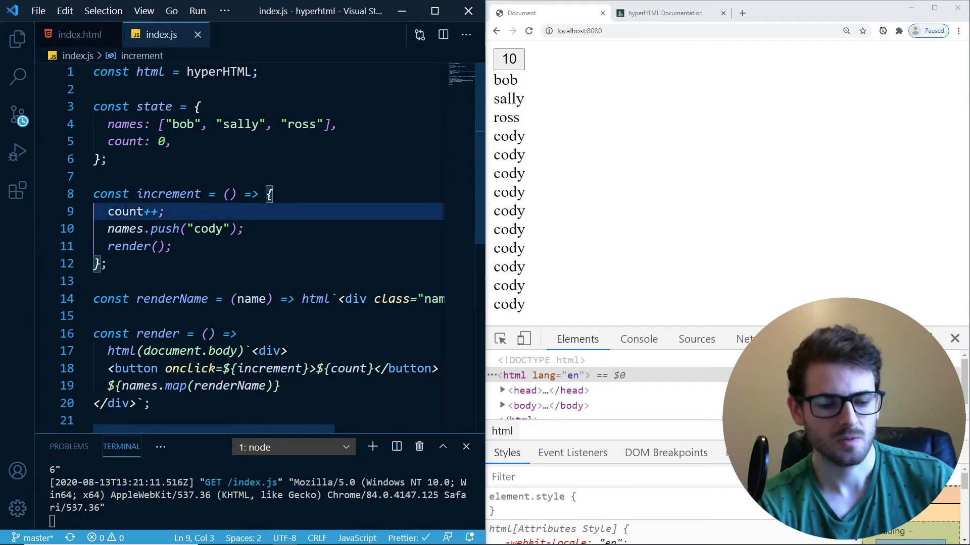
text(state.)
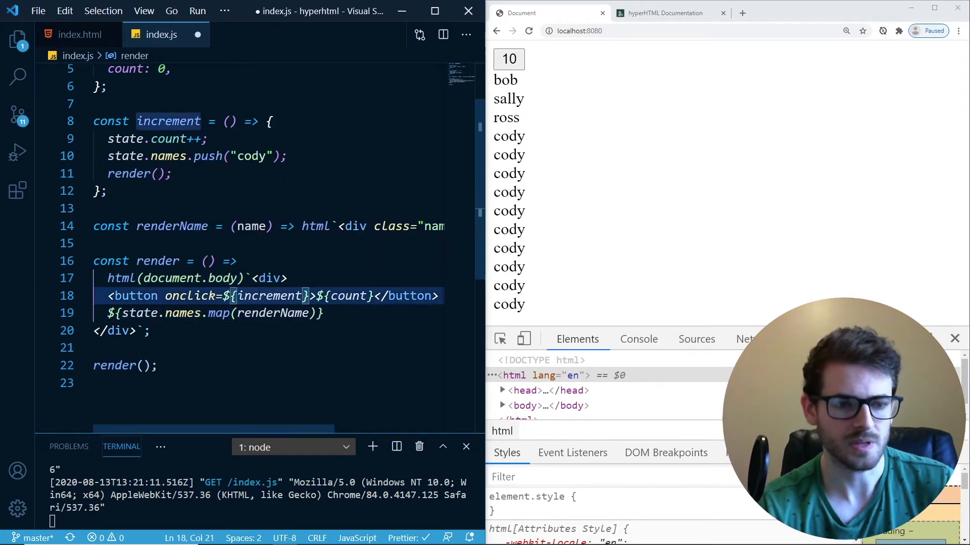
text(state.)
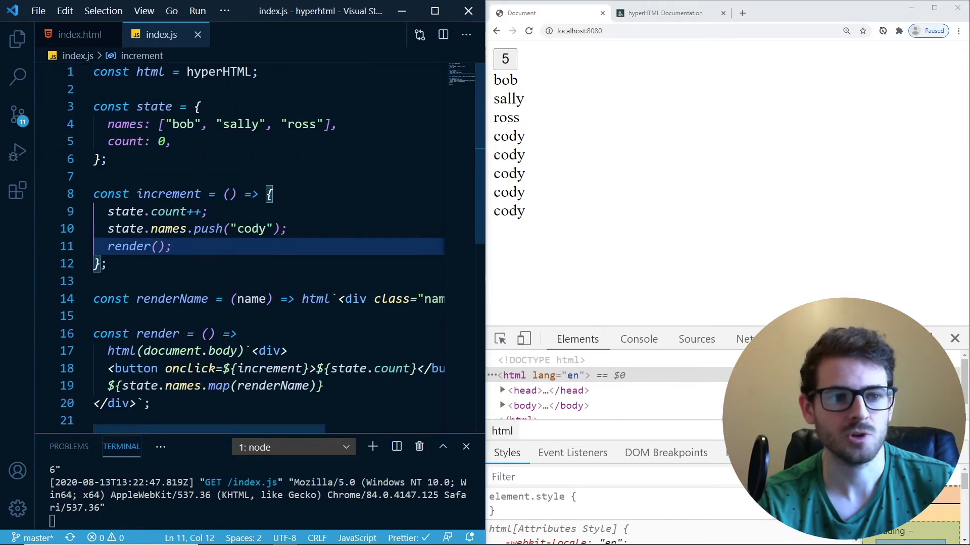
double_click(154, 107)
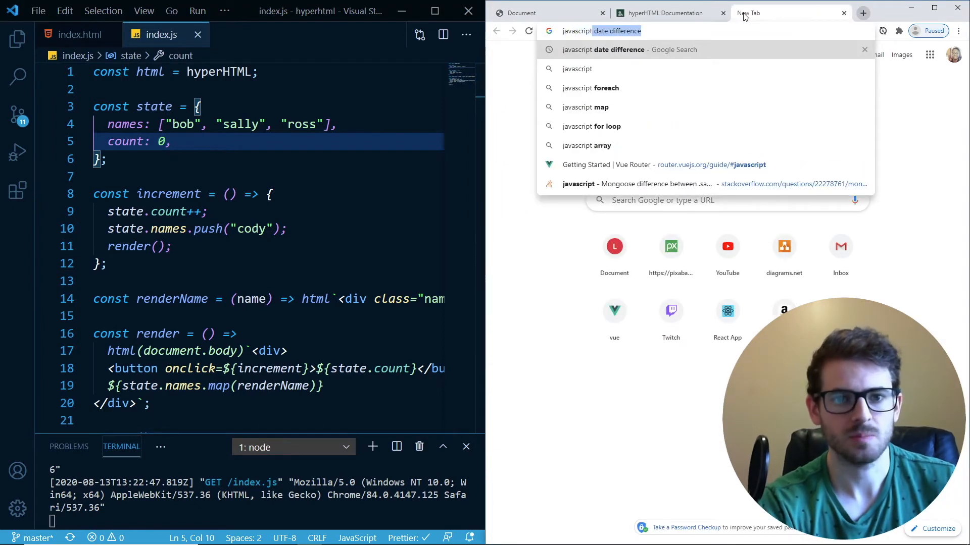
Search 'javascript deep watch' and copy the proxify function from the Stack Overflow answer
text(javascript deep watch)
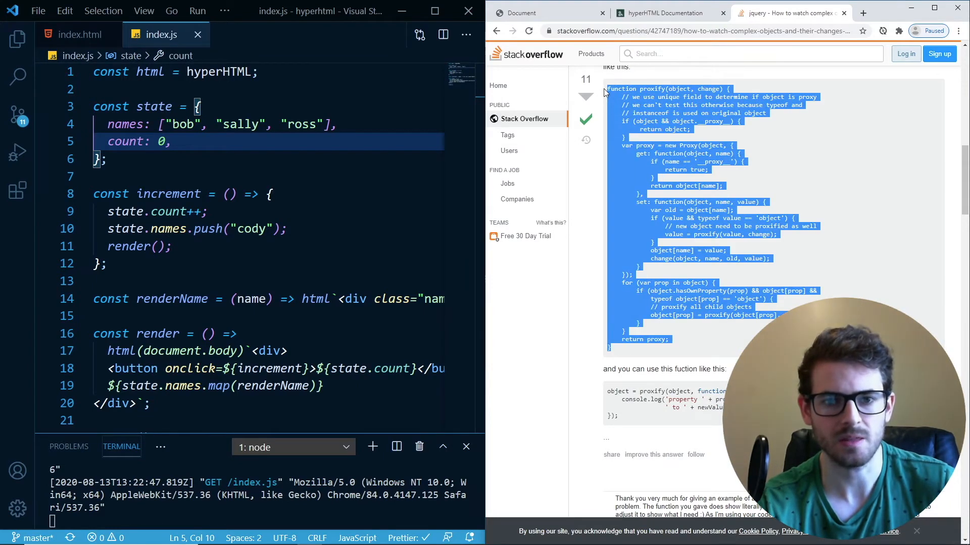
click(240, 176)
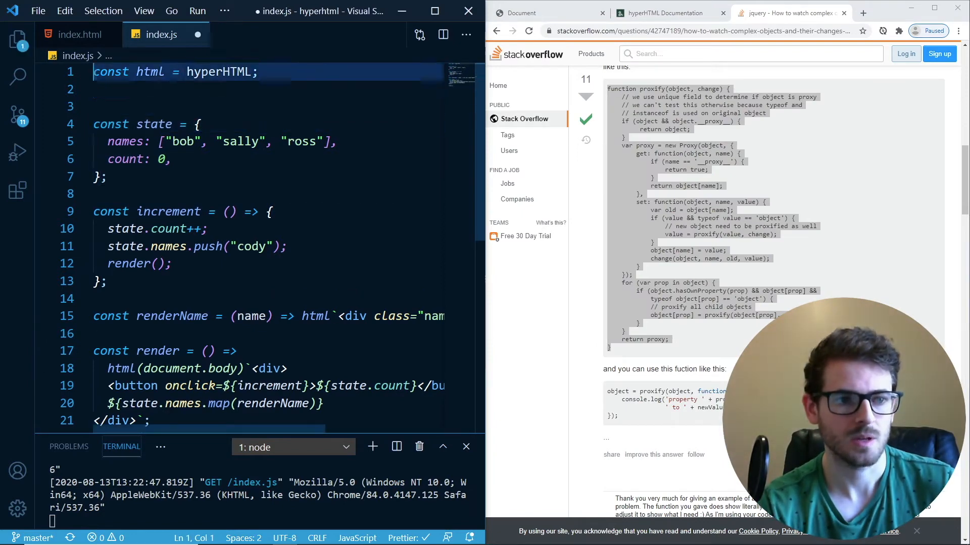
Wrap the state object in proxify(...) with render as the second argument
scroll(down, 3)
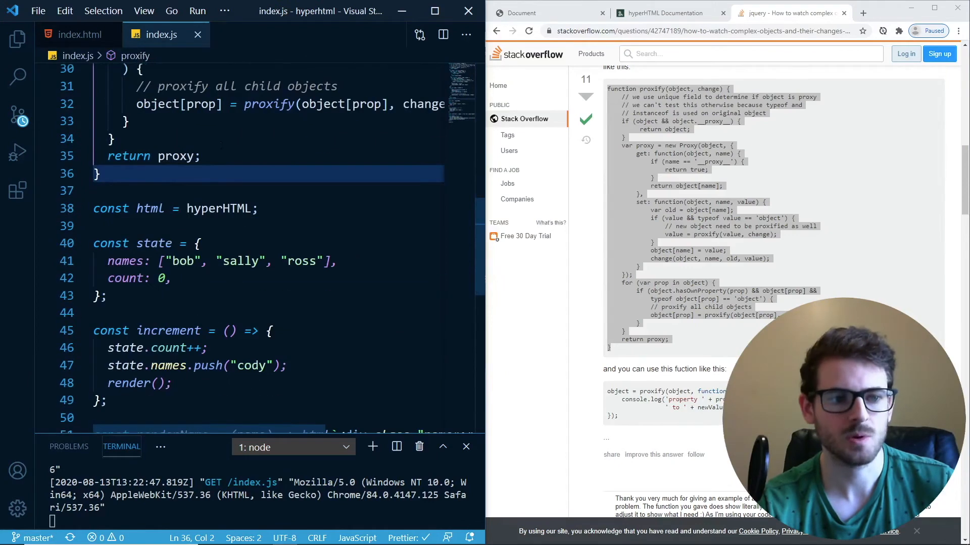
scroll(down, 3)
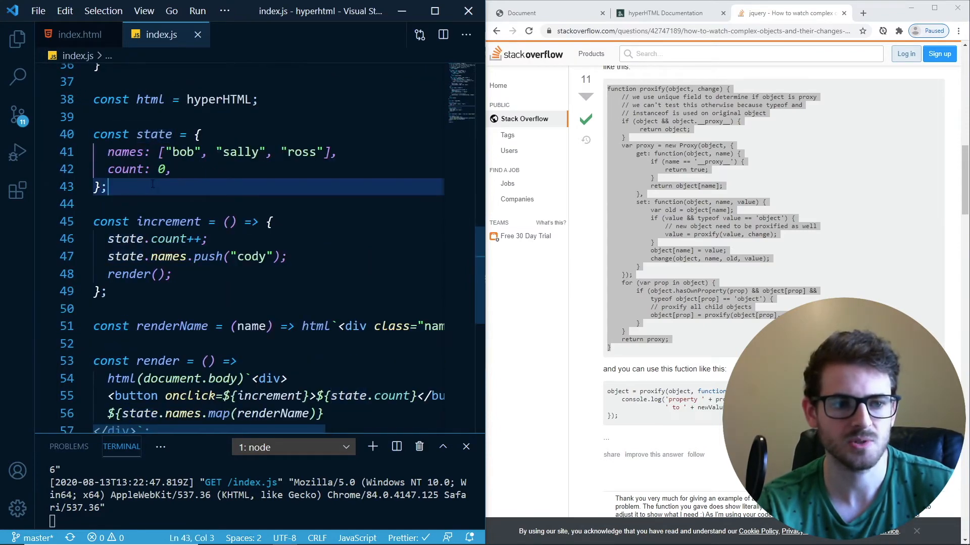
key(Enter)
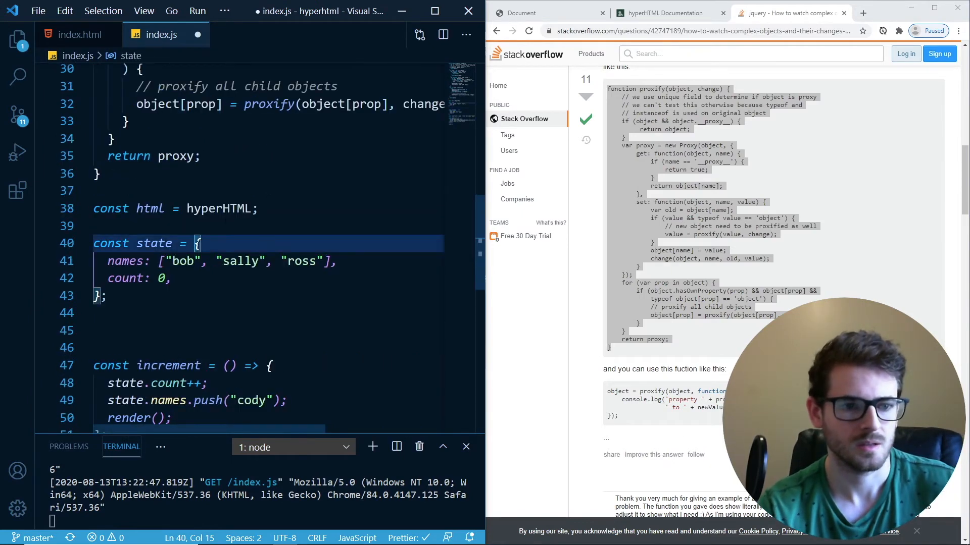
text(proxify)
click(259, 296)
text())
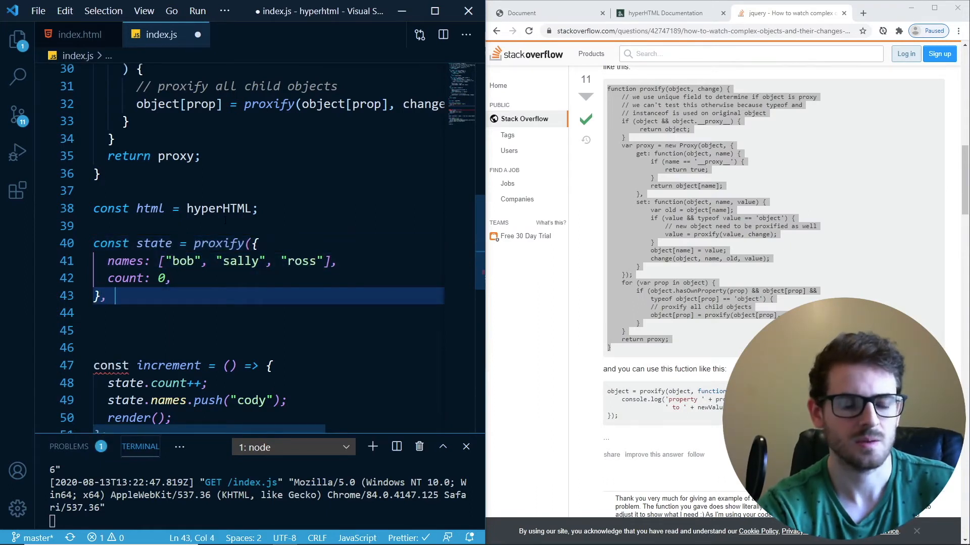
text(()
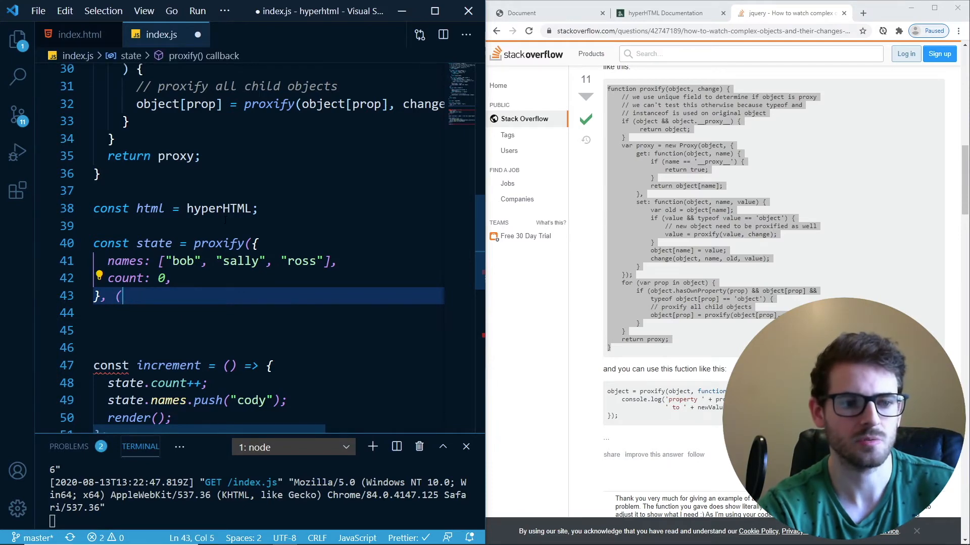
text(render)
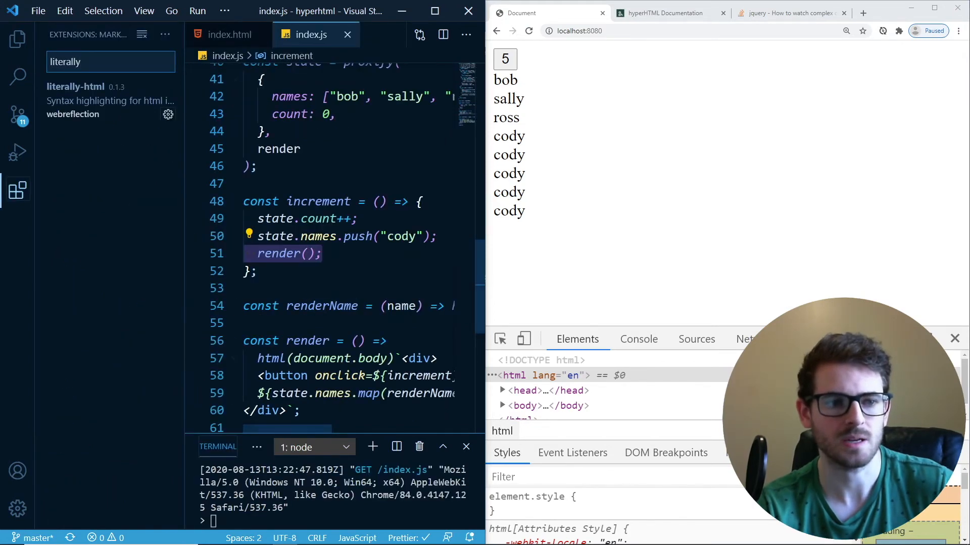
Remove render() from increment and change proxify's callback to () => render()
click(16, 35)
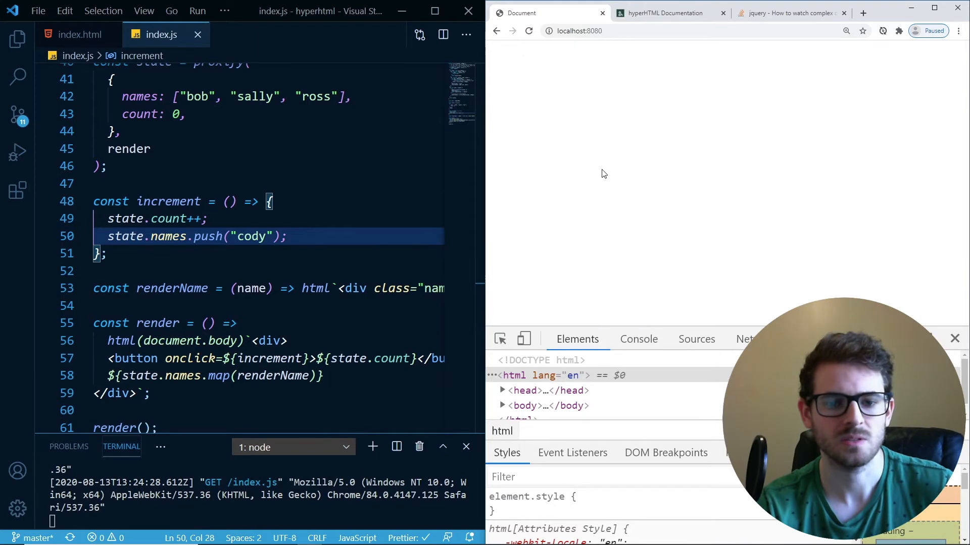
click(639, 339)
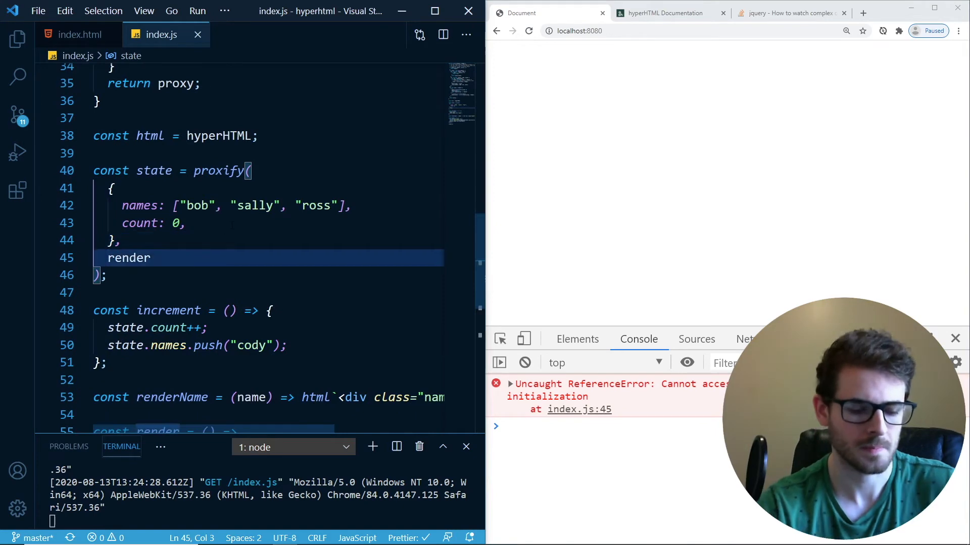
text(() =>)
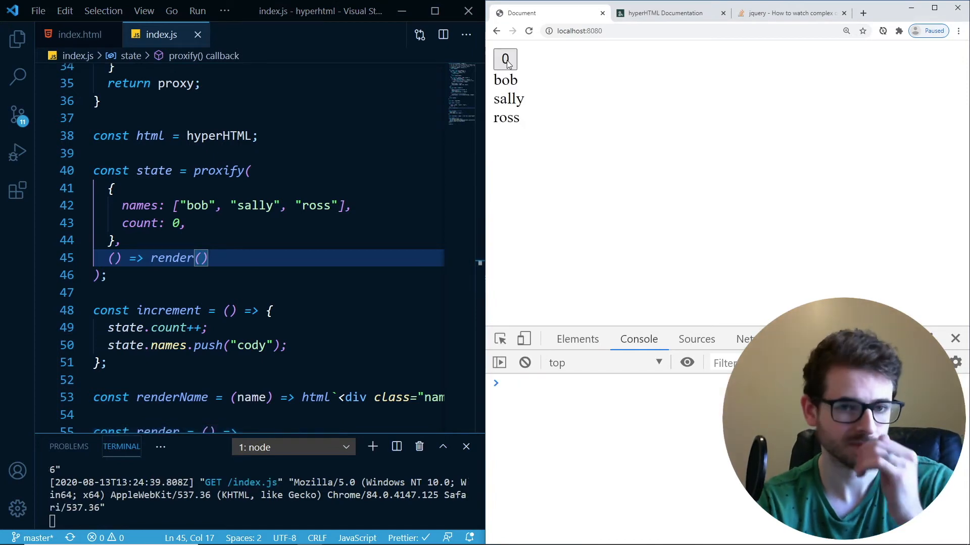
Click the counter button repeatedly, reaching 7 despite proxy set errors
click(505, 59)
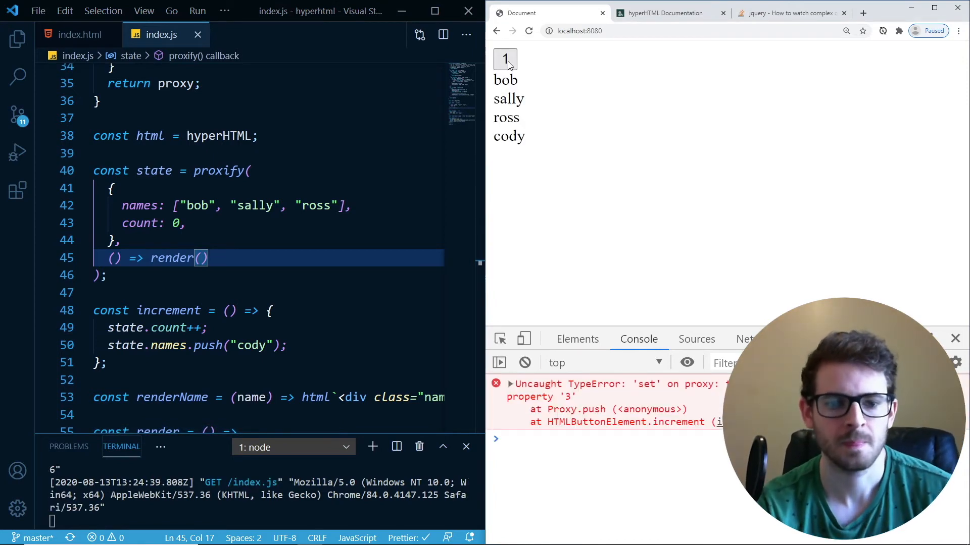
click(504, 59)
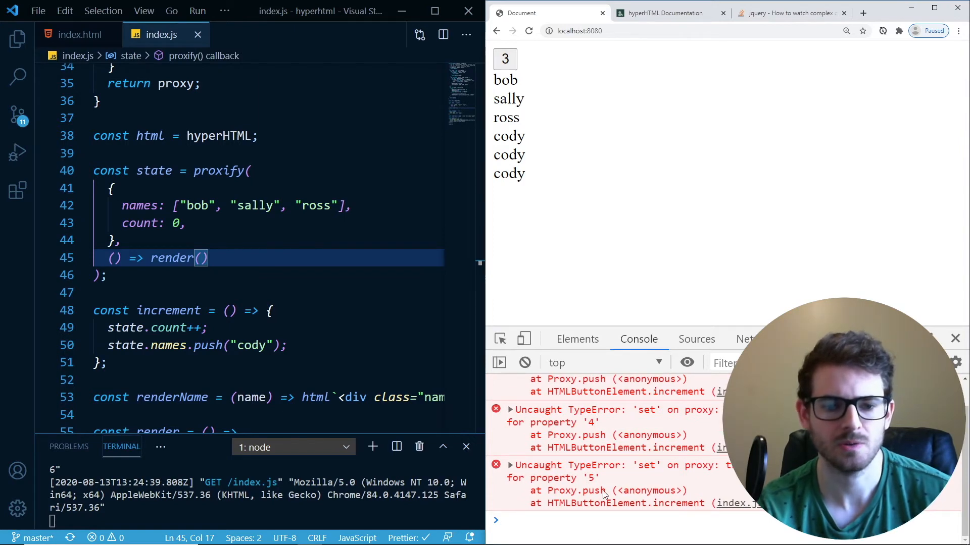
click(505, 59)
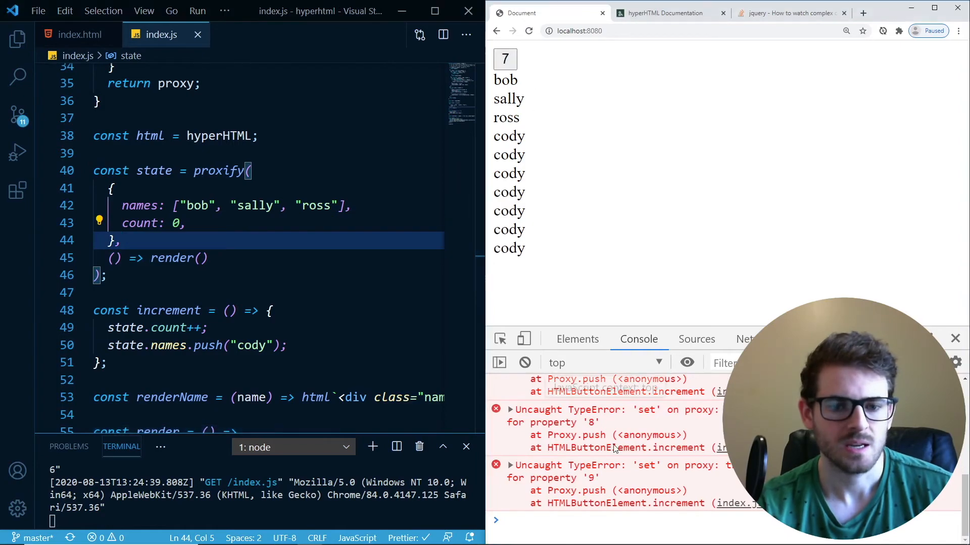
click(788, 13)
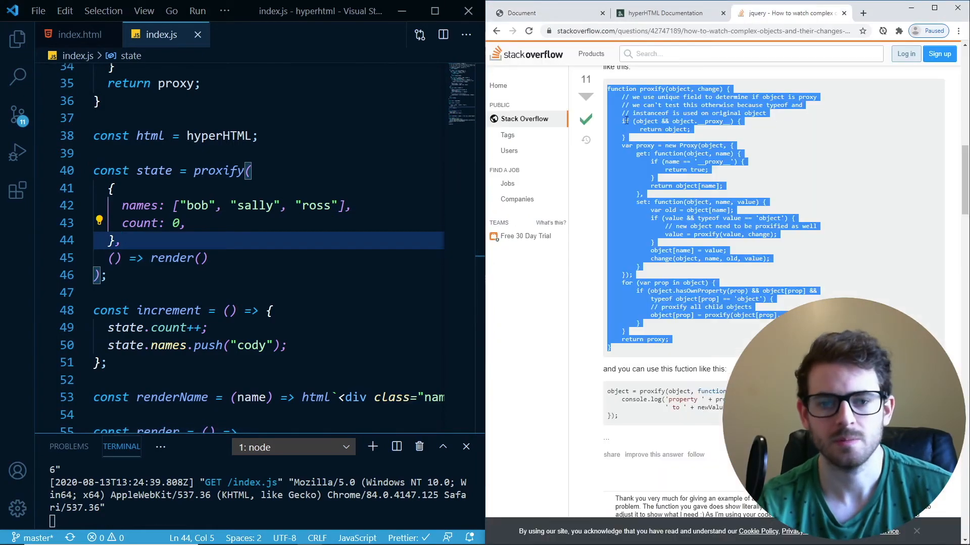
Open the object-observer npm result, then return to the counter page showing 7
scroll(down, 3)
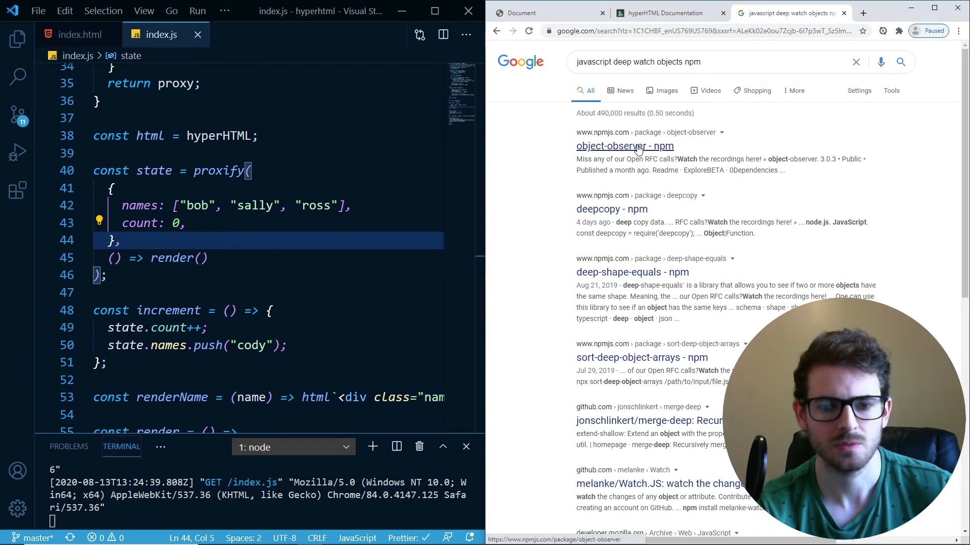
click(625, 146)
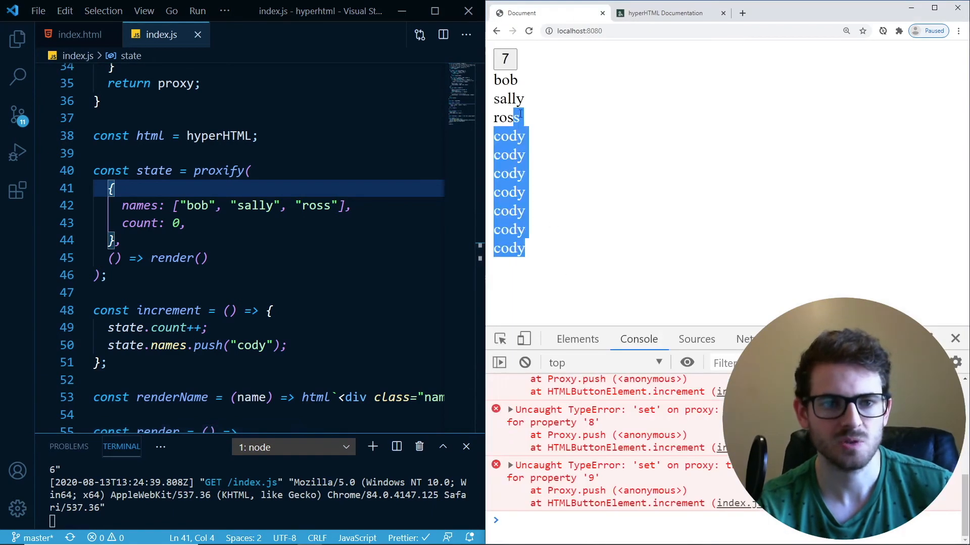
Replace the proxify wrapper with a plain state object so the page shows 0 with bob, sally, ross
click(309, 205)
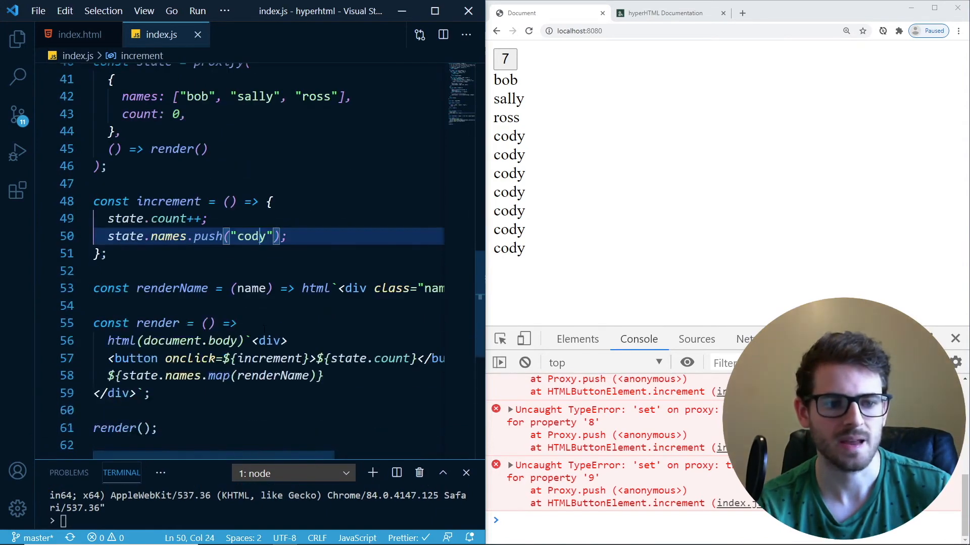
click(667, 13)
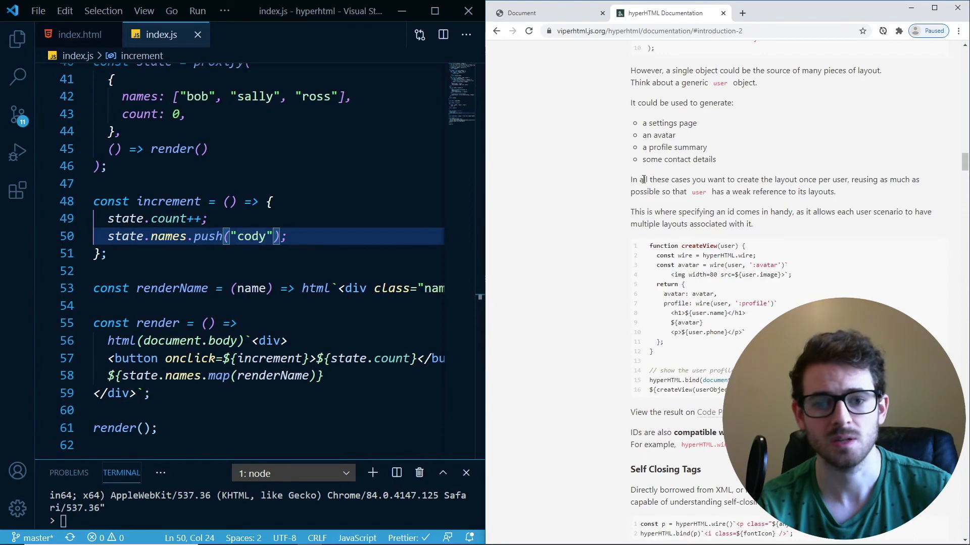
scroll(down, 3)
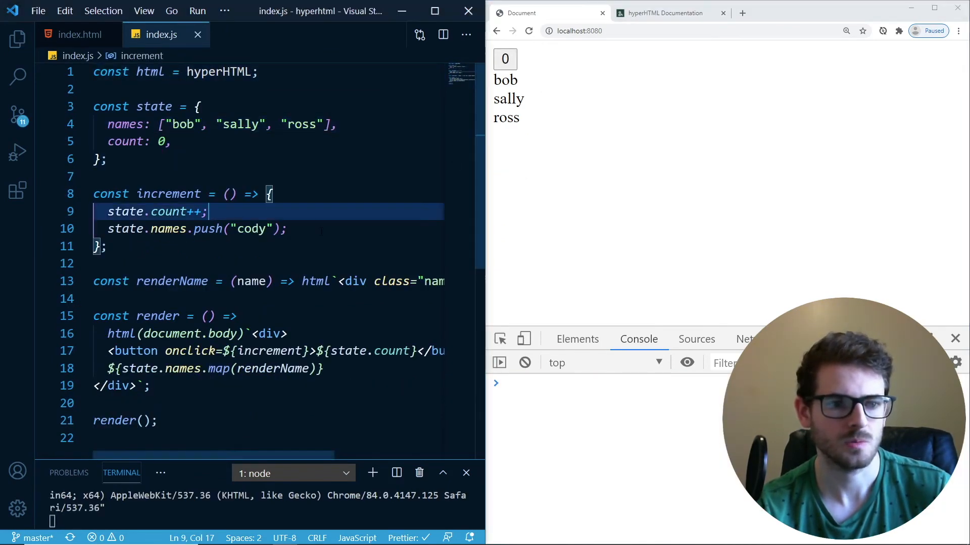
Add render() back to increment, try class="button" on the button, and re-indent the template
text(render();)
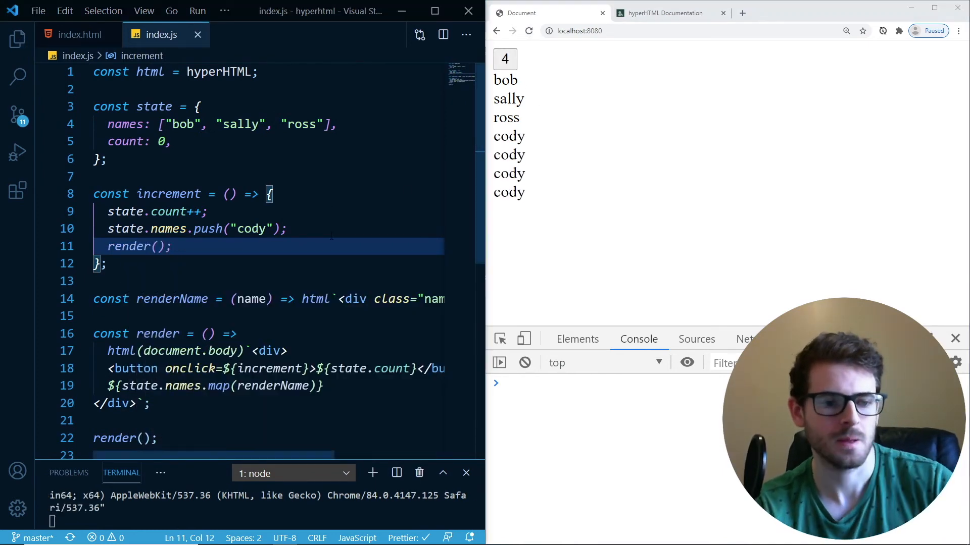
scroll(down, 3)
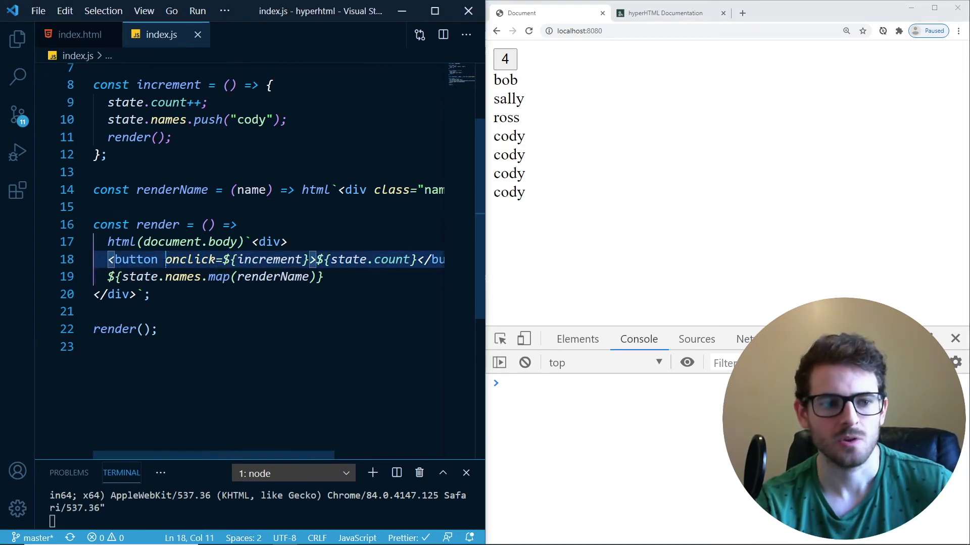
text(class =)
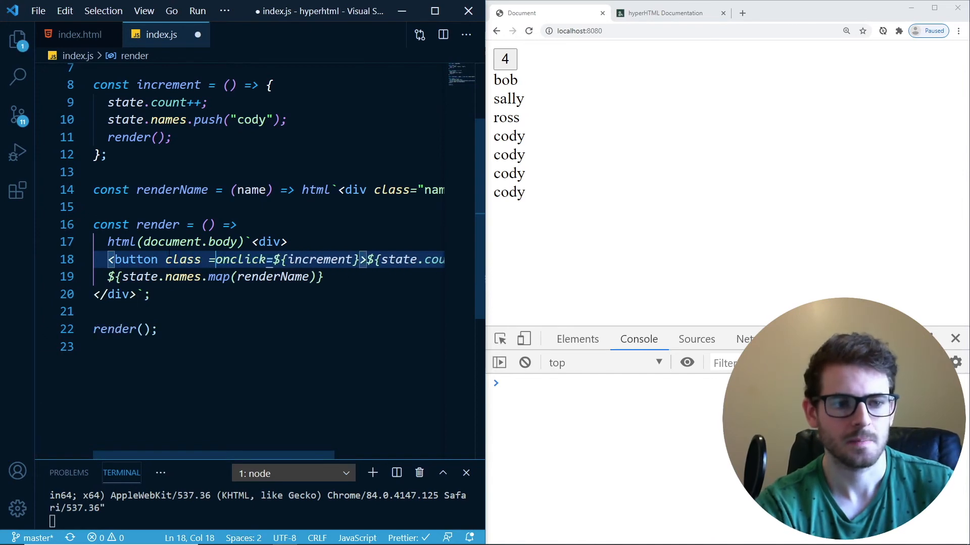
text("button")
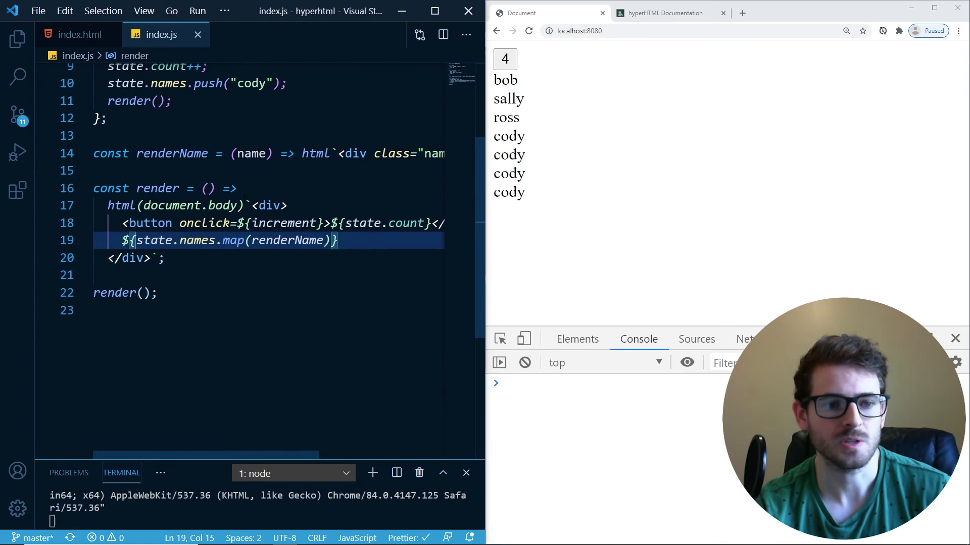
scroll(right, 3)
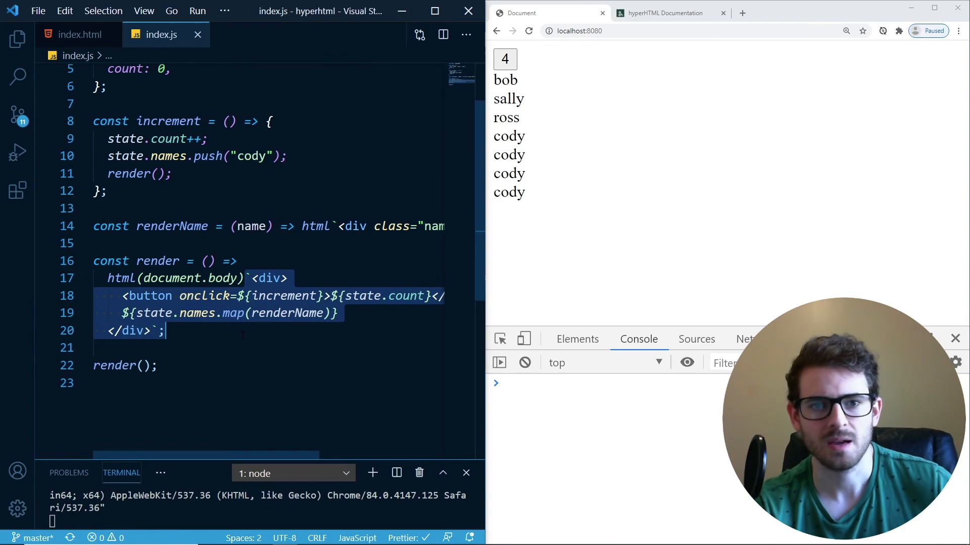
Scroll through the hyperHTML documentation toward the boolean attributes section
click(668, 13)
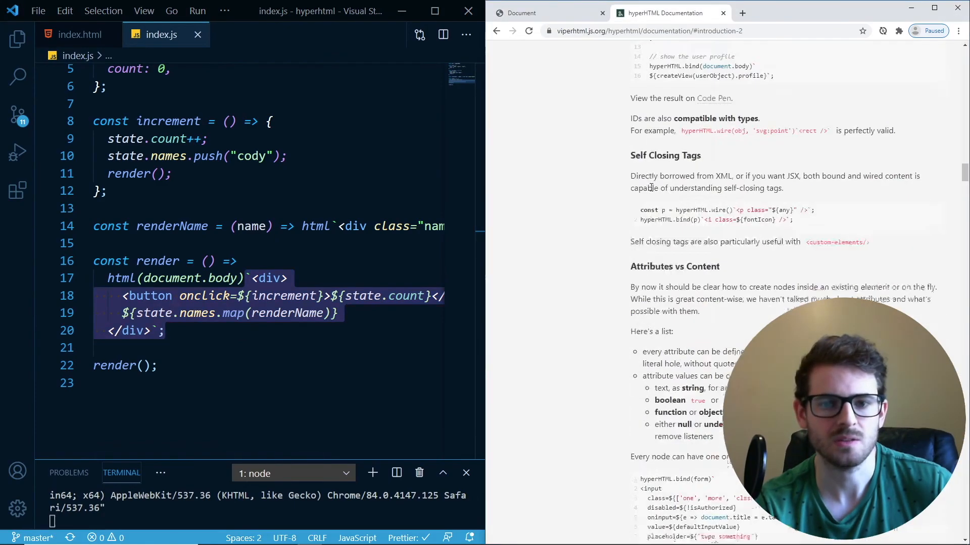
scroll(down, 3)
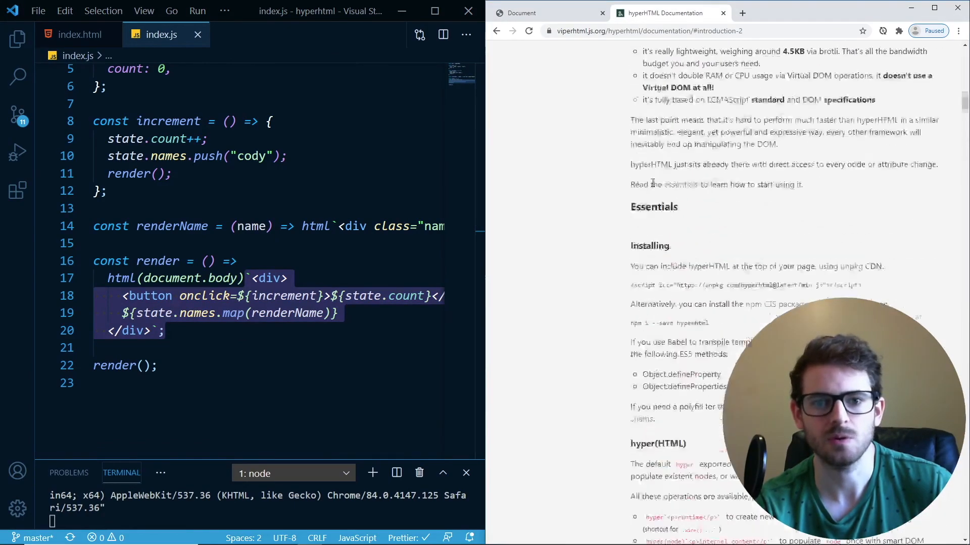
scroll(down, 3)
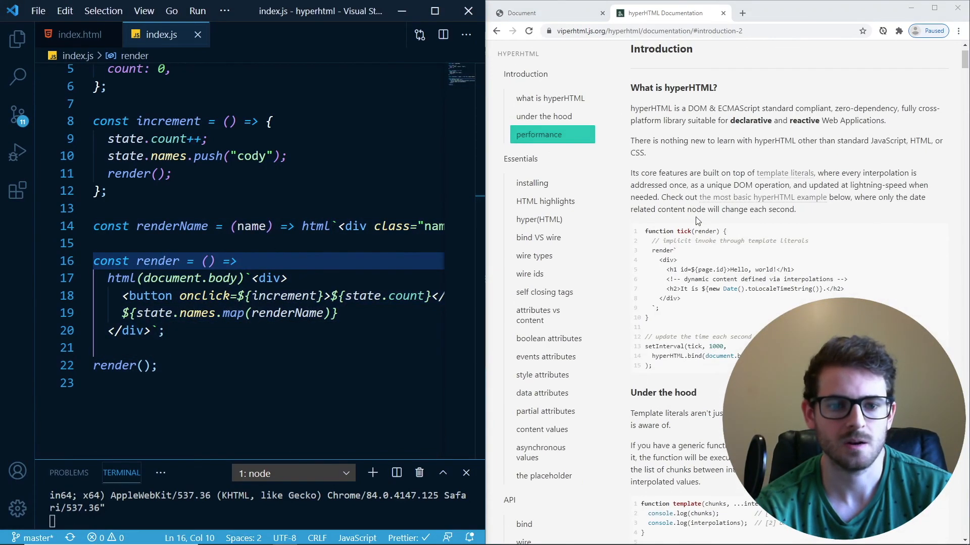
scroll(down, 3)
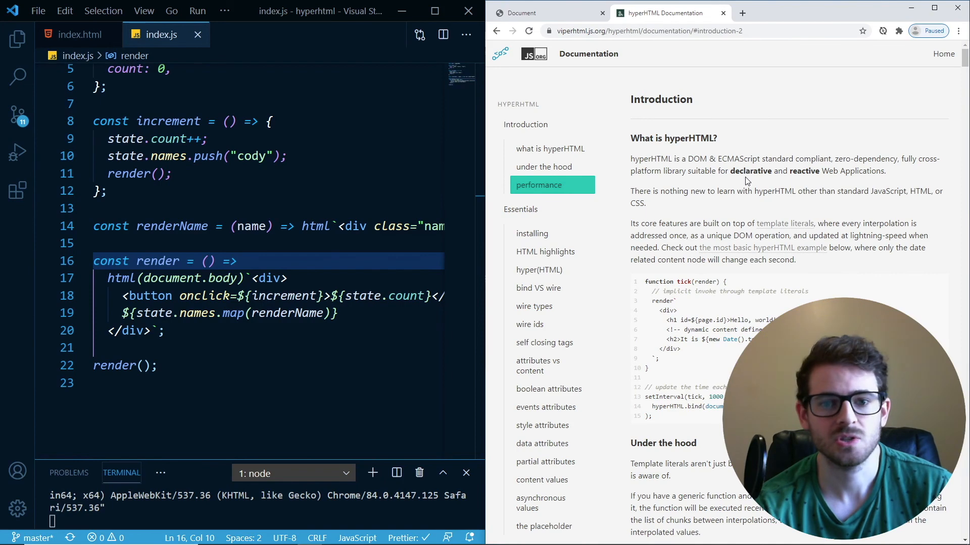
mouse_move(698, 359)
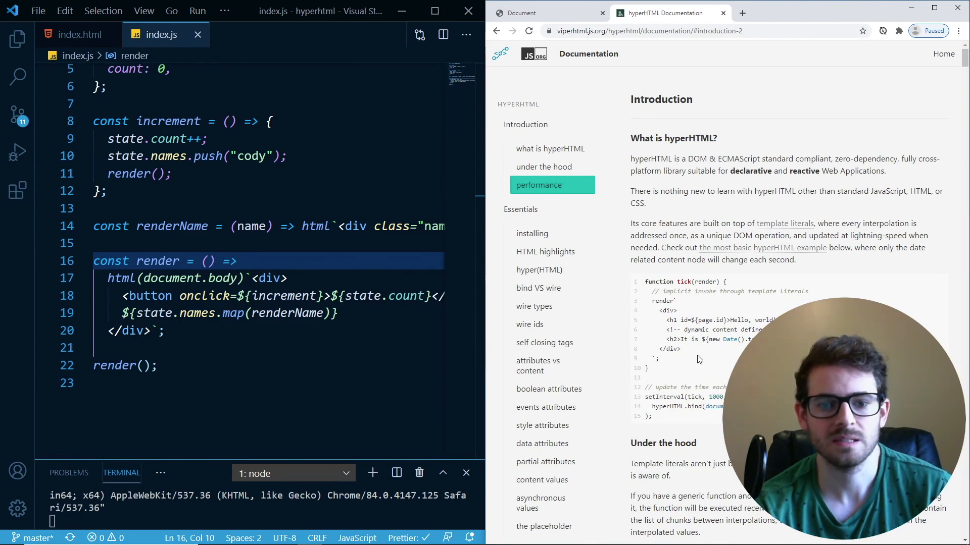
scroll(down, 3)
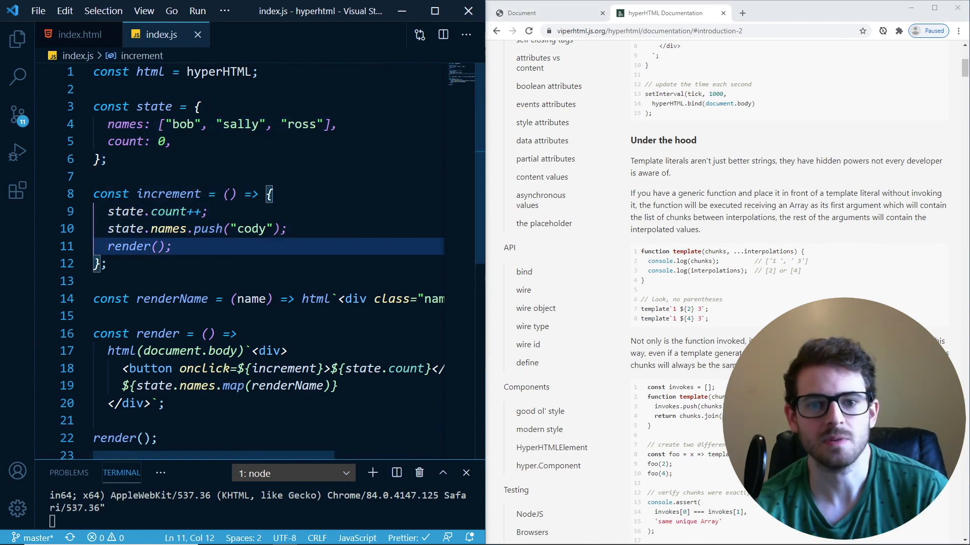
scroll(down, 3)
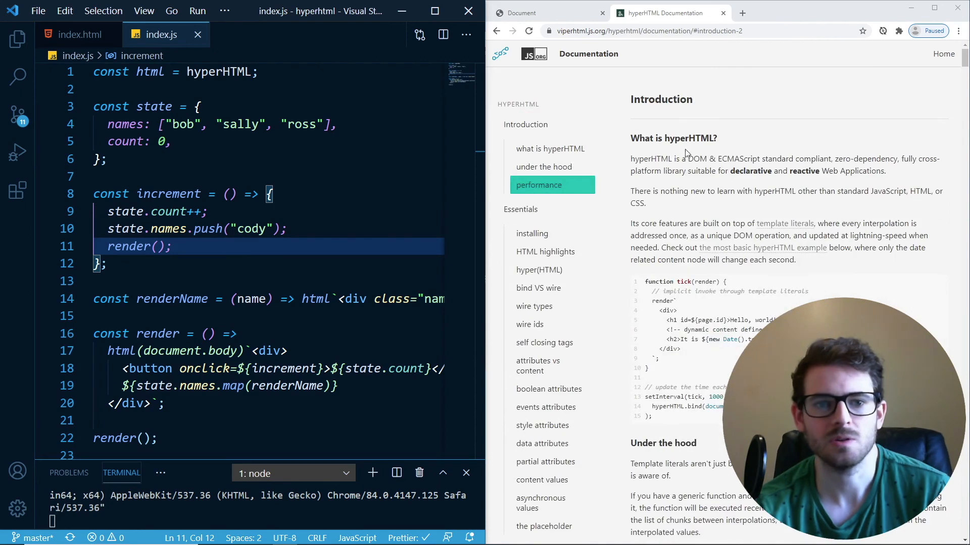
mouse_move(623, 114)
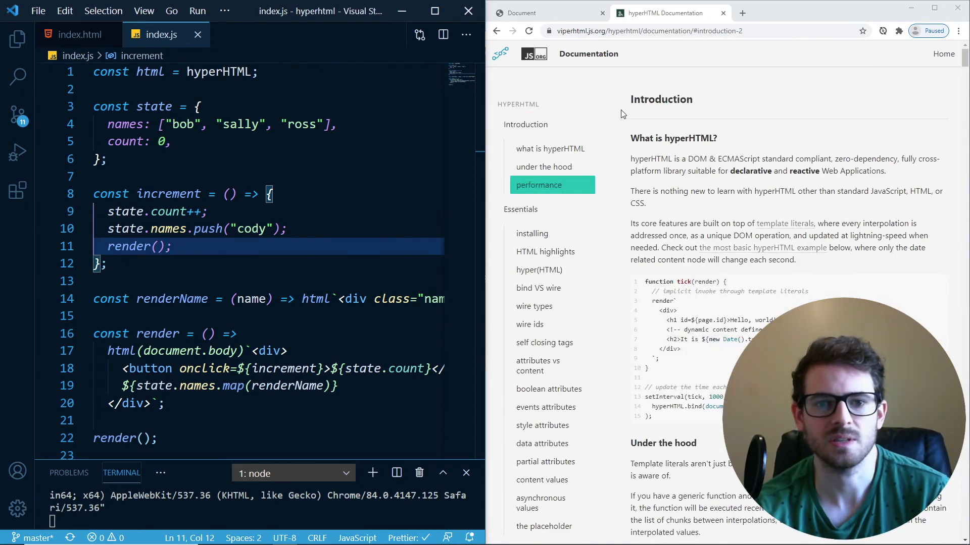
mouse_move(546, 257)
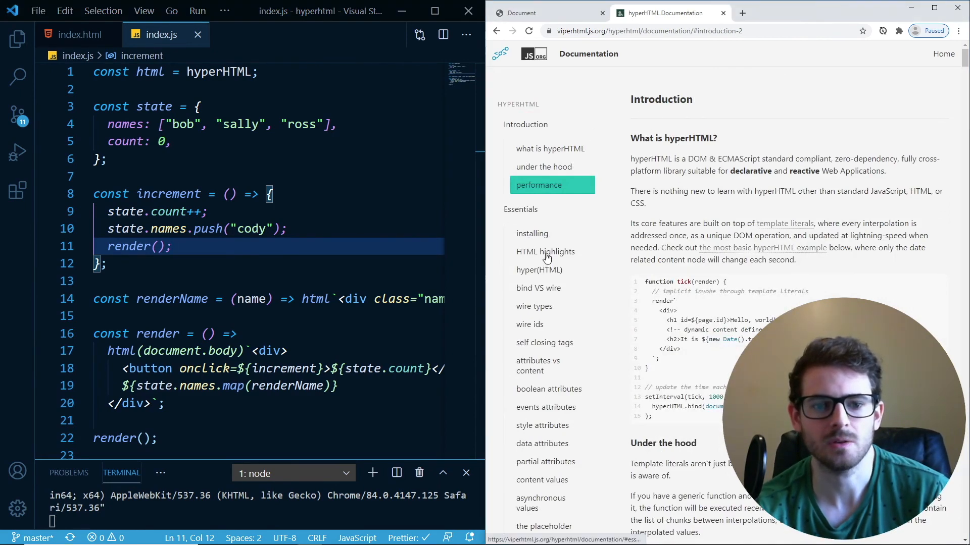
scroll(down, 3)
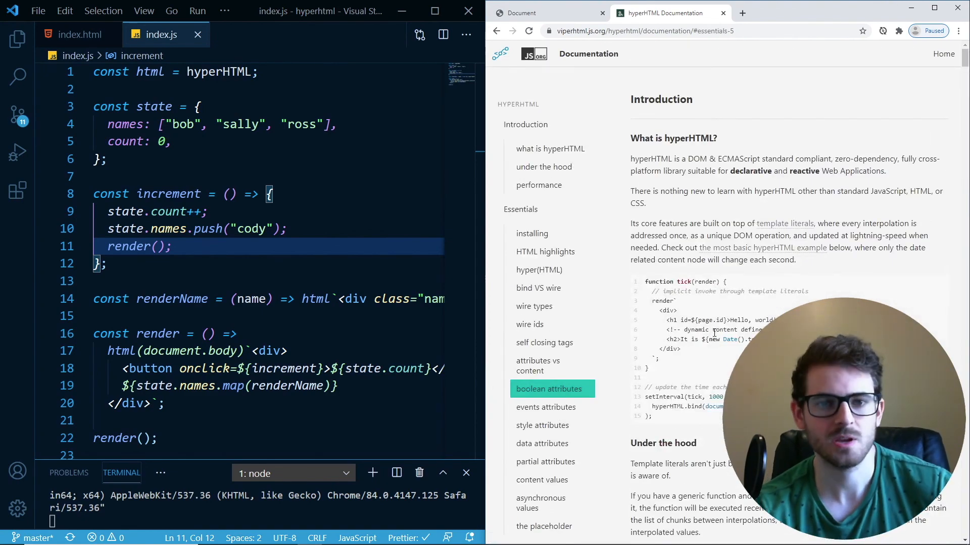
key(alt+tab)
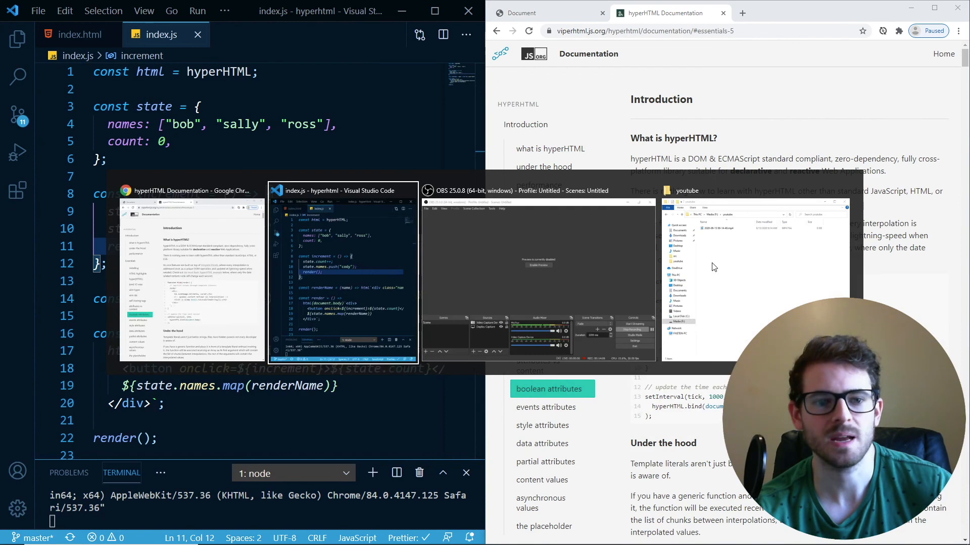